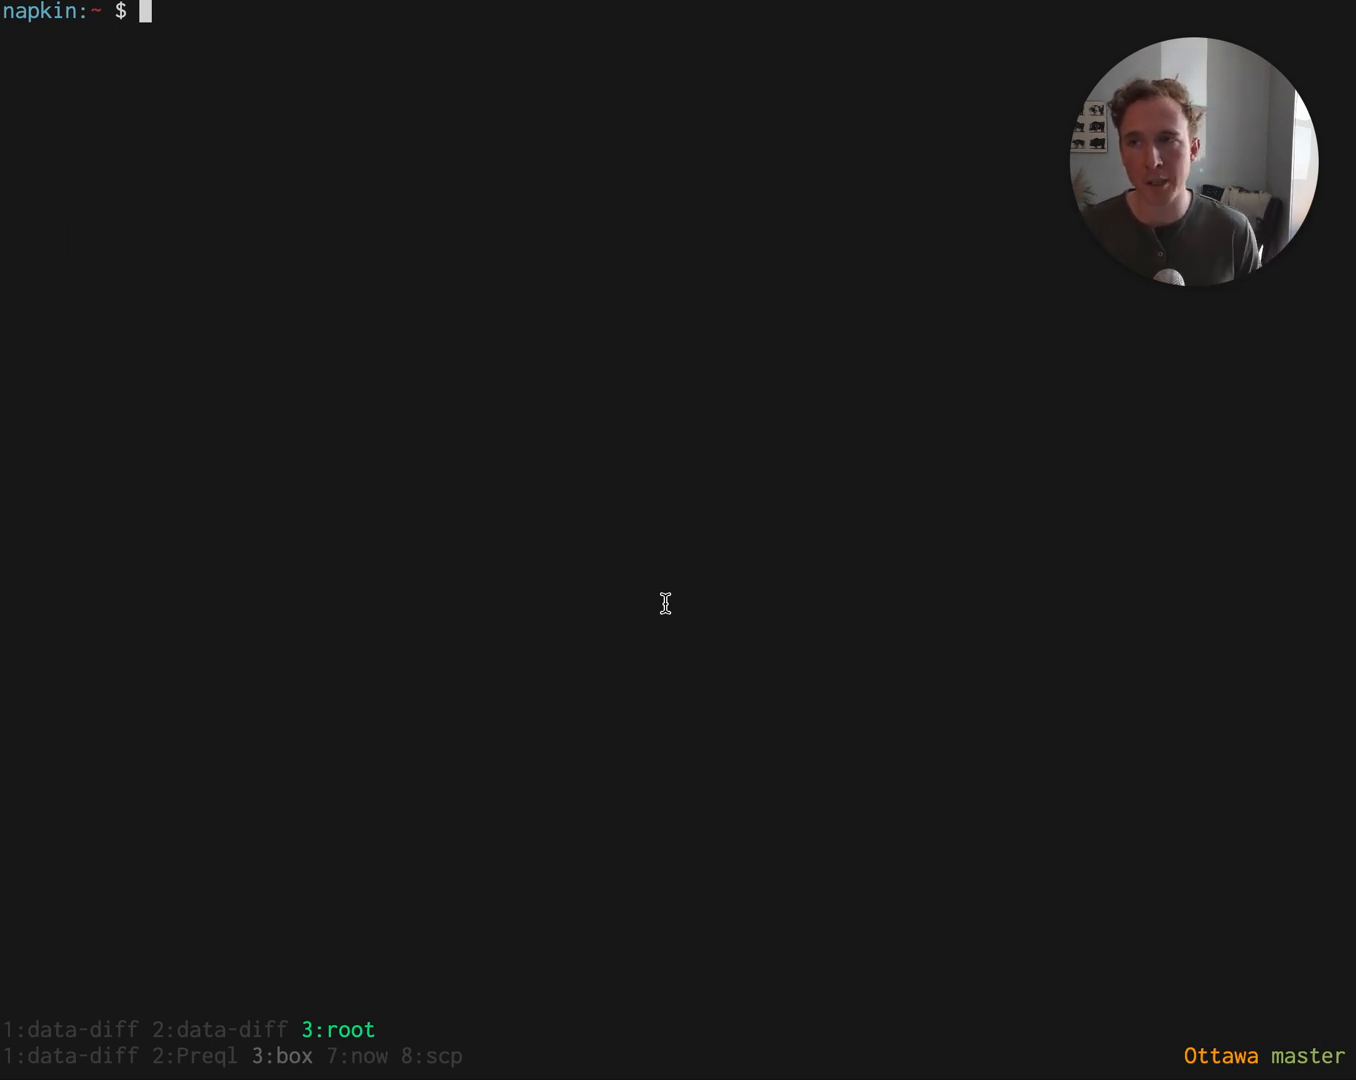
Install data-diff with the pgsql and snowflake extras via pip.
text(pip install data-diff[pgsql,snowflake])
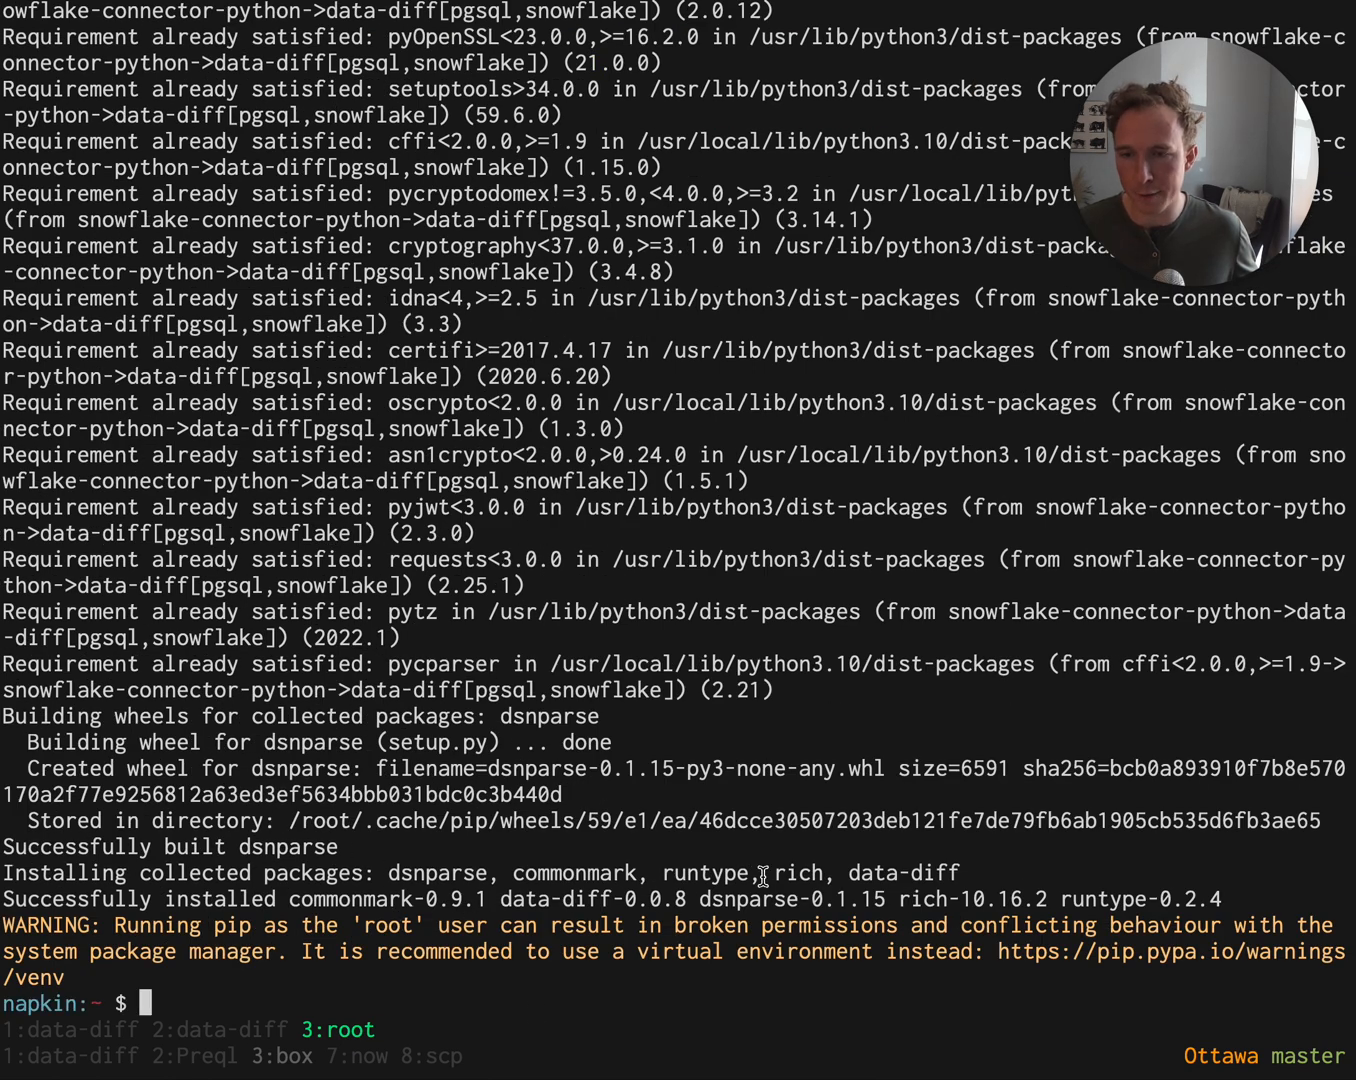
mouse_move(666, 796)
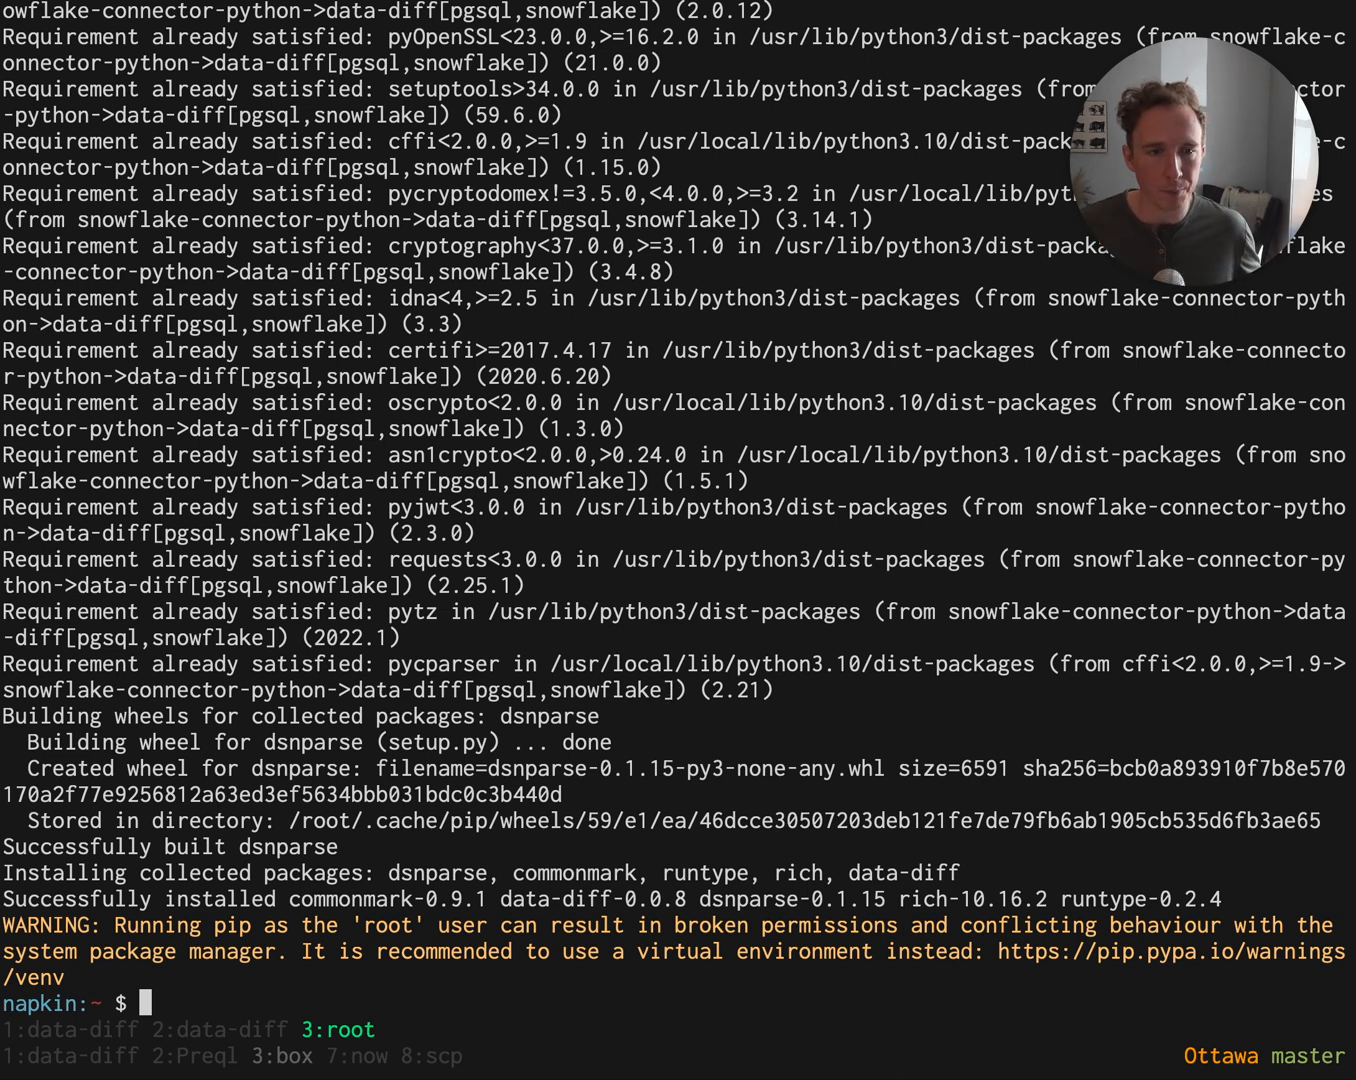
Run data-diff without arguments to show its usage message.
text(data-diff)
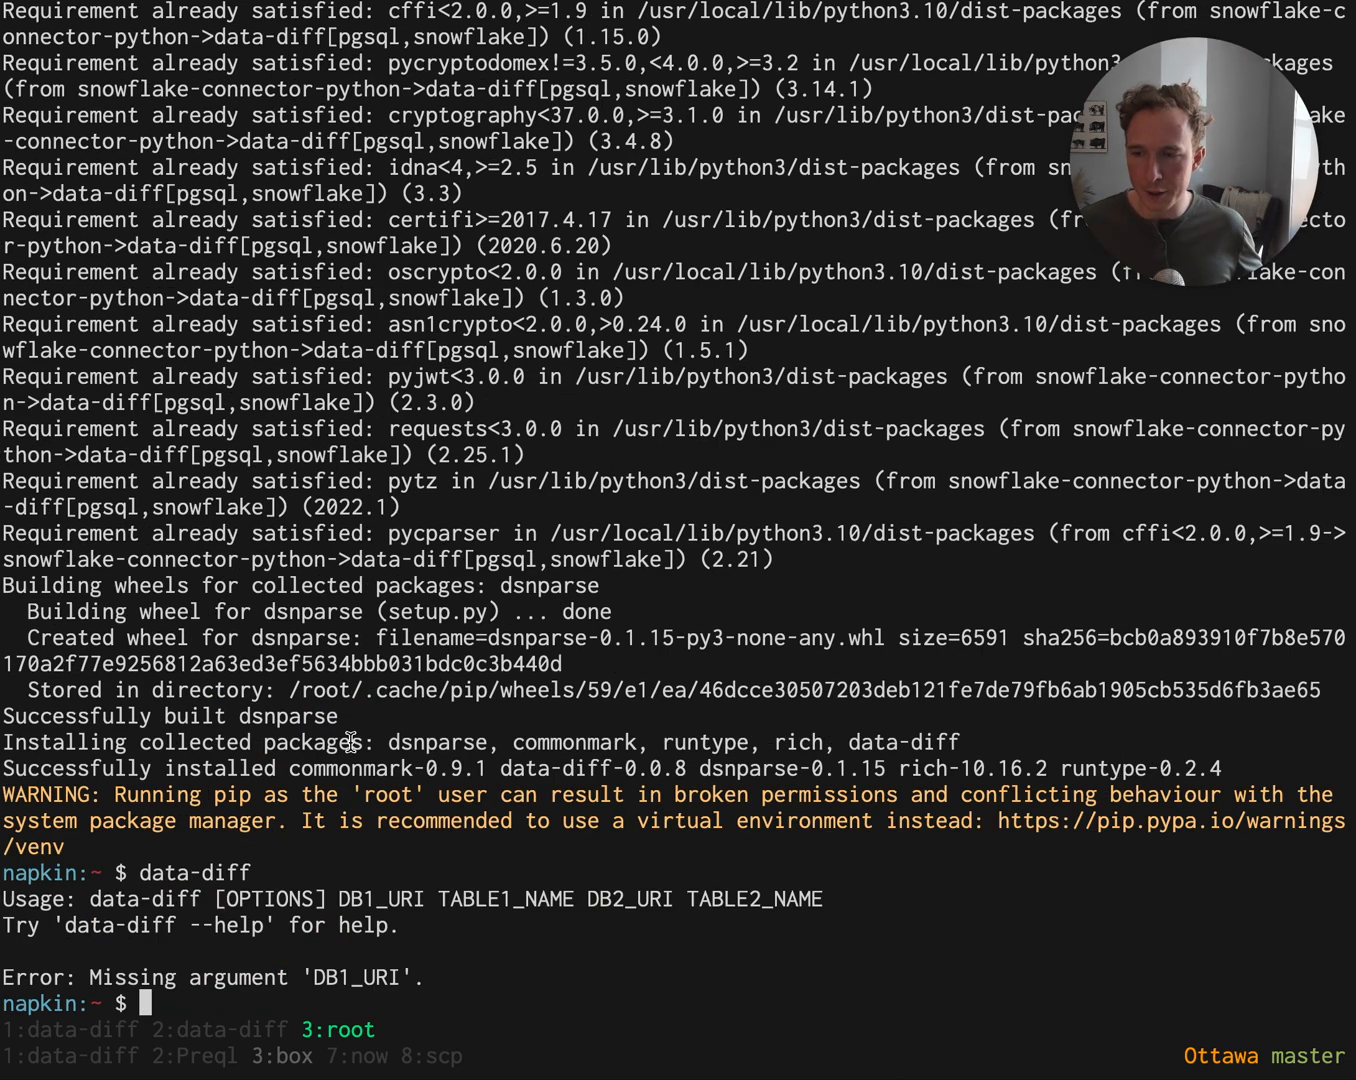
text(data-)
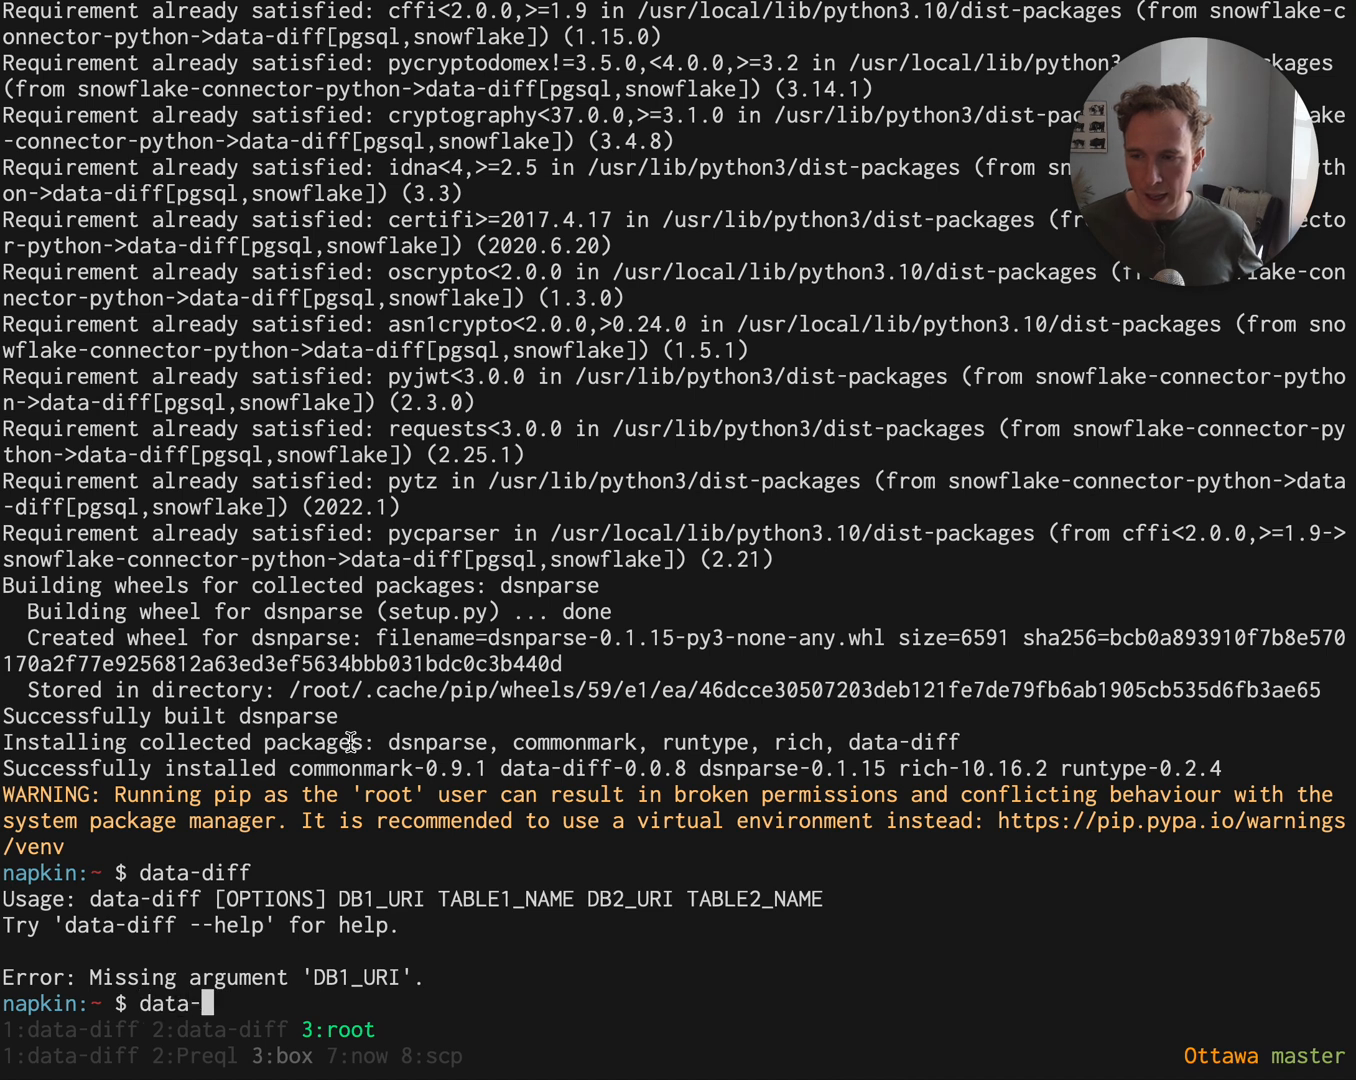
text(diff)
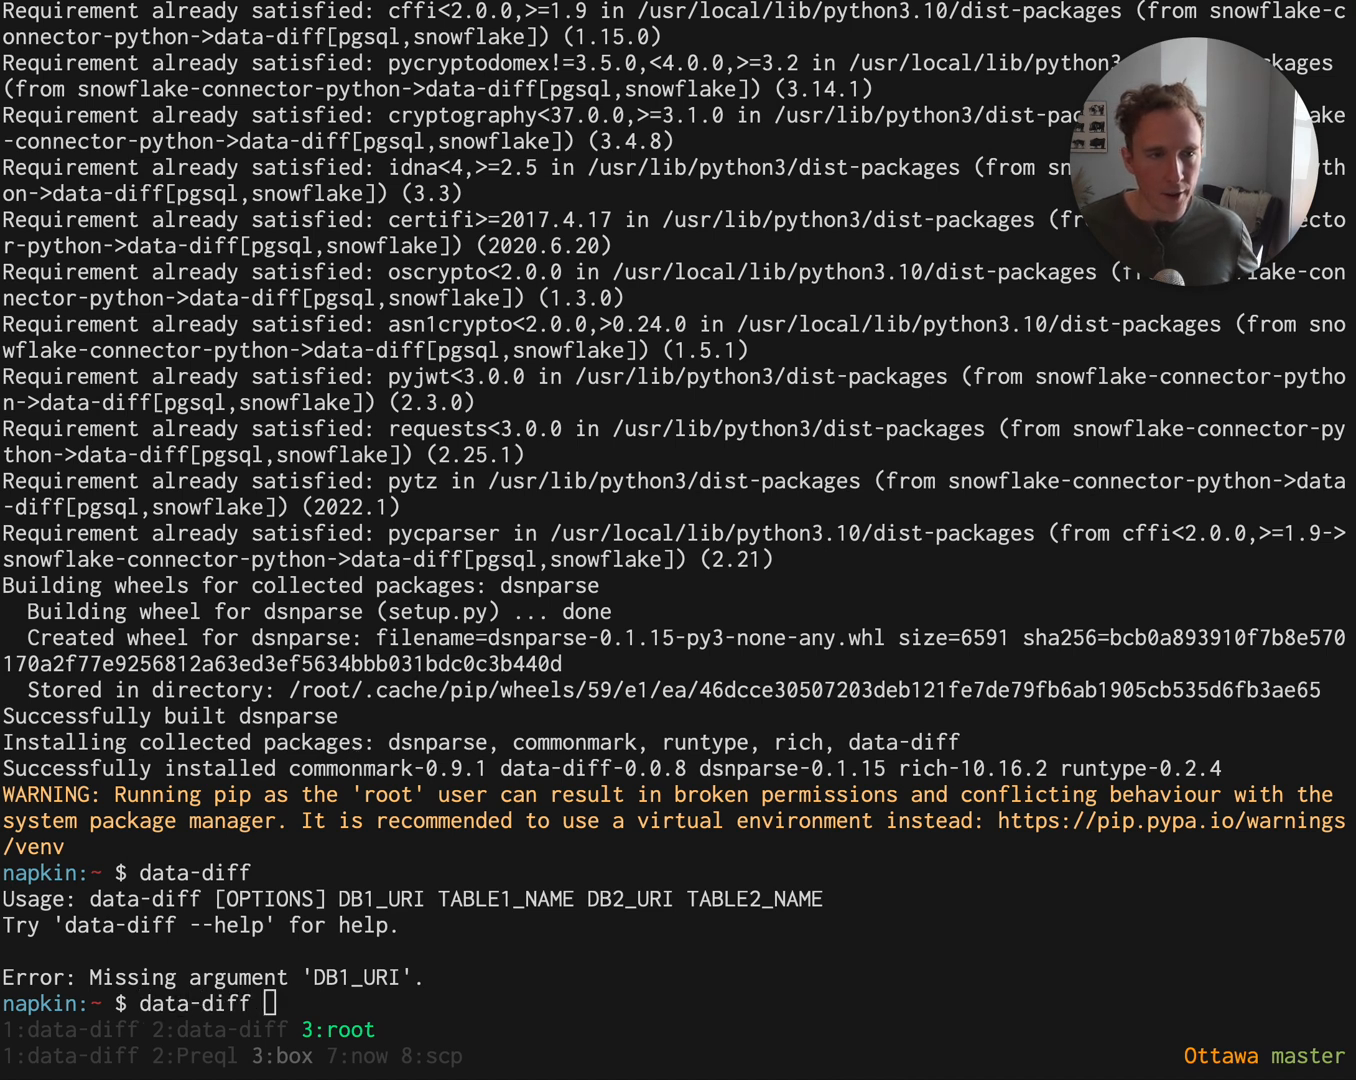
Compose the comparison of src_postgres_timestamp6_no_tz_10000000 against its Snowflake copy with --verbose -t col.
text(data-diff $DF_POSTGRES src_postgres_timestamp6_no_tz_10000000 $DF_SNOWFLAKE dst_snowflake_timestamp9_src_postgres_timestamp6_no_tz_10000000)
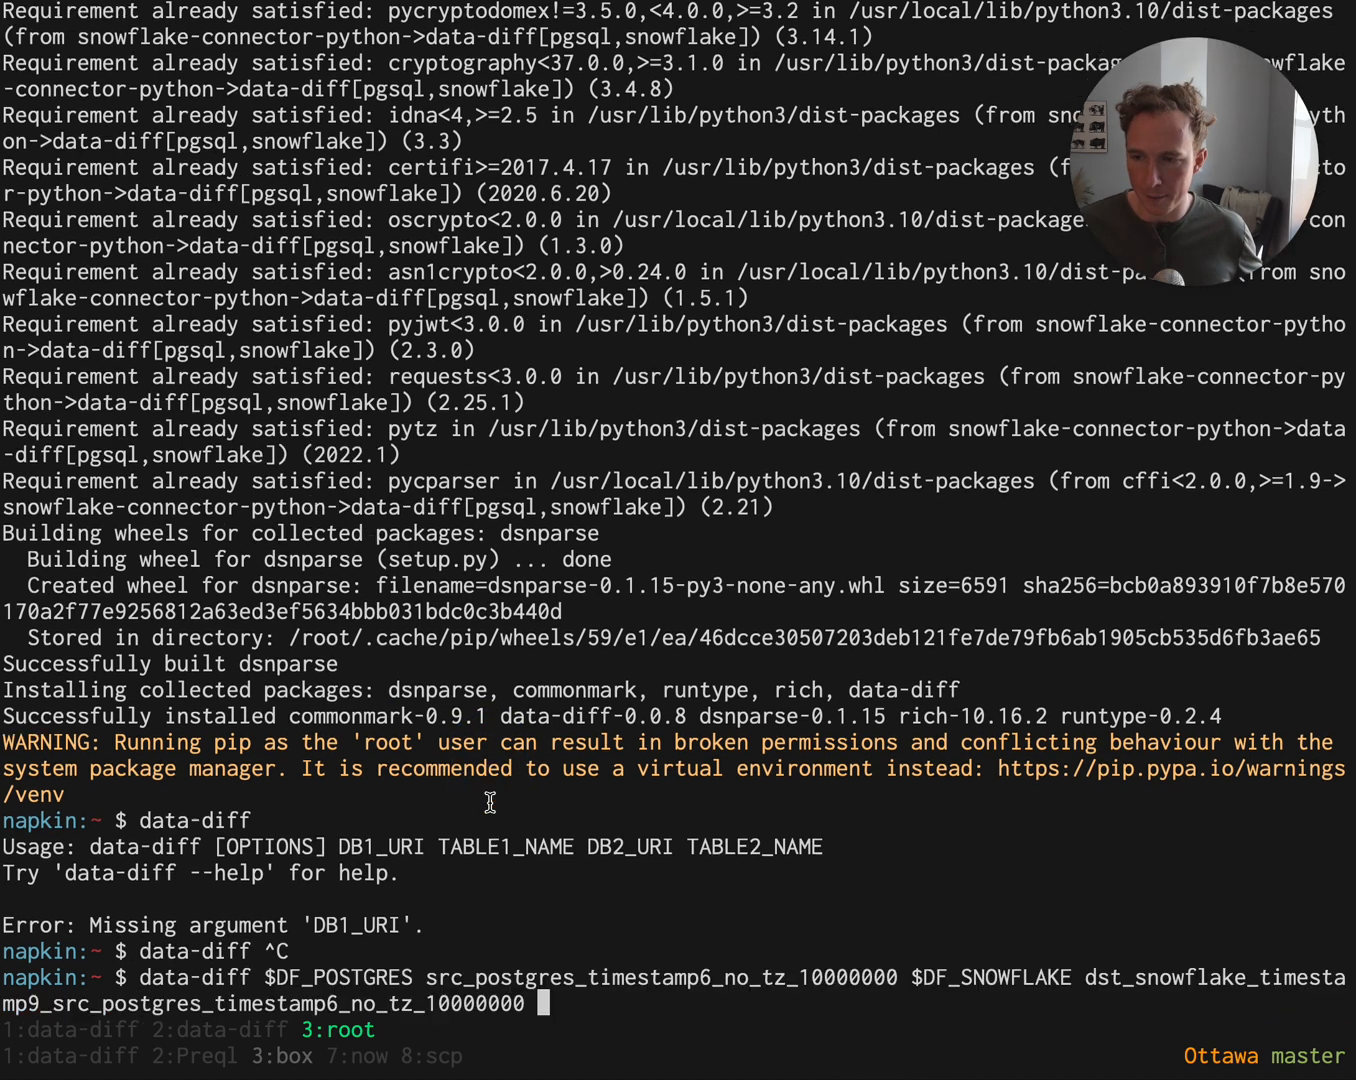
double_click(336, 976)
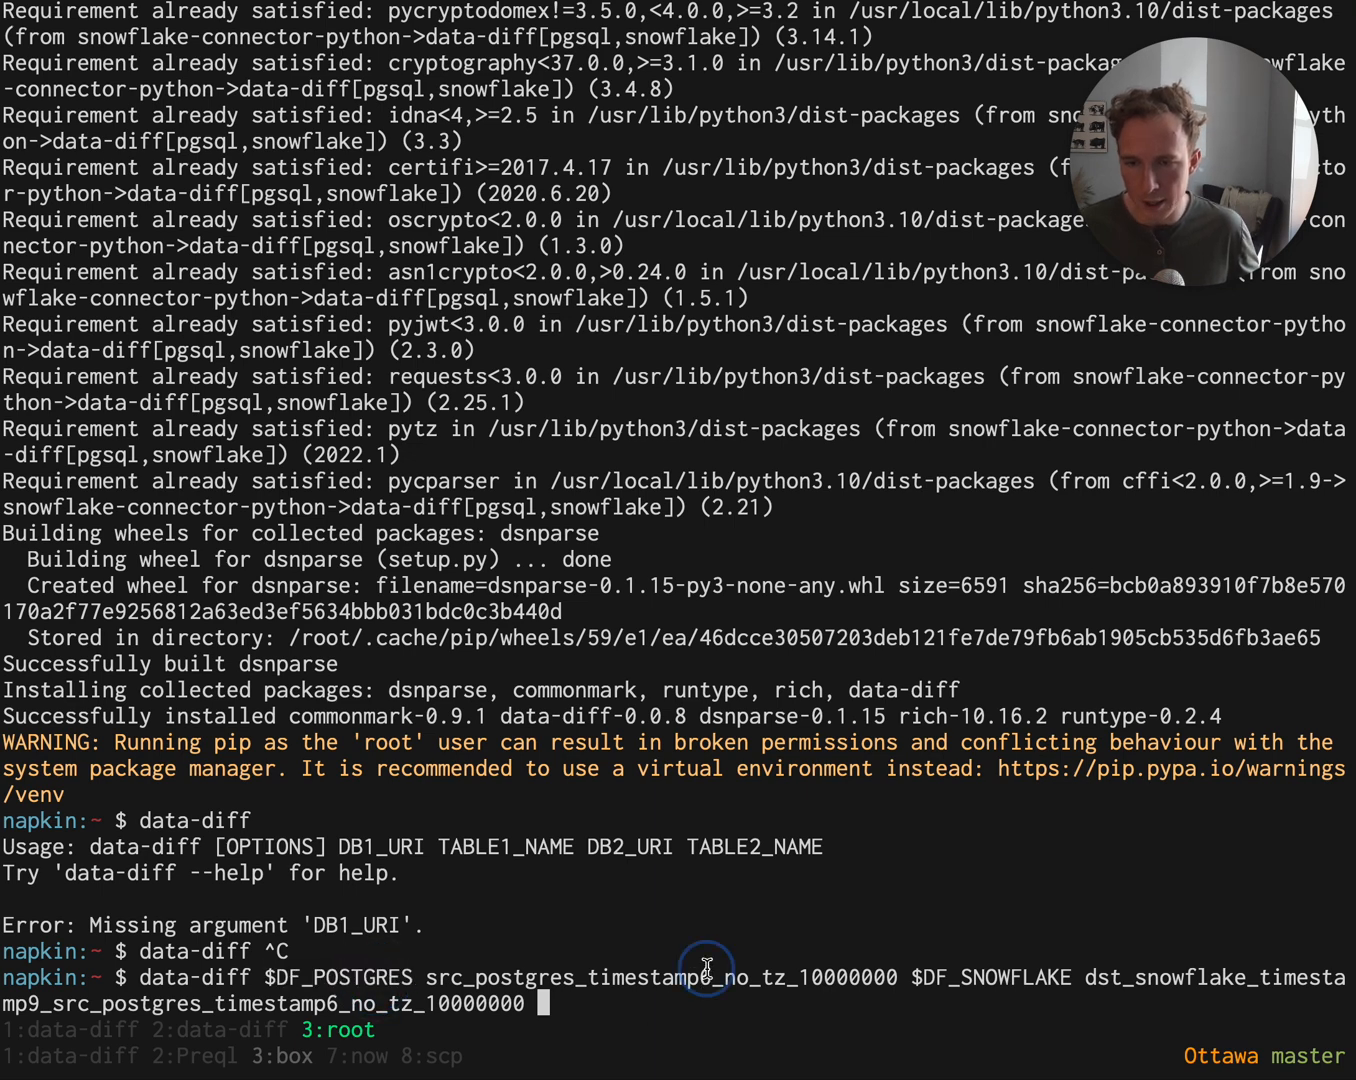
double_click(700, 978)
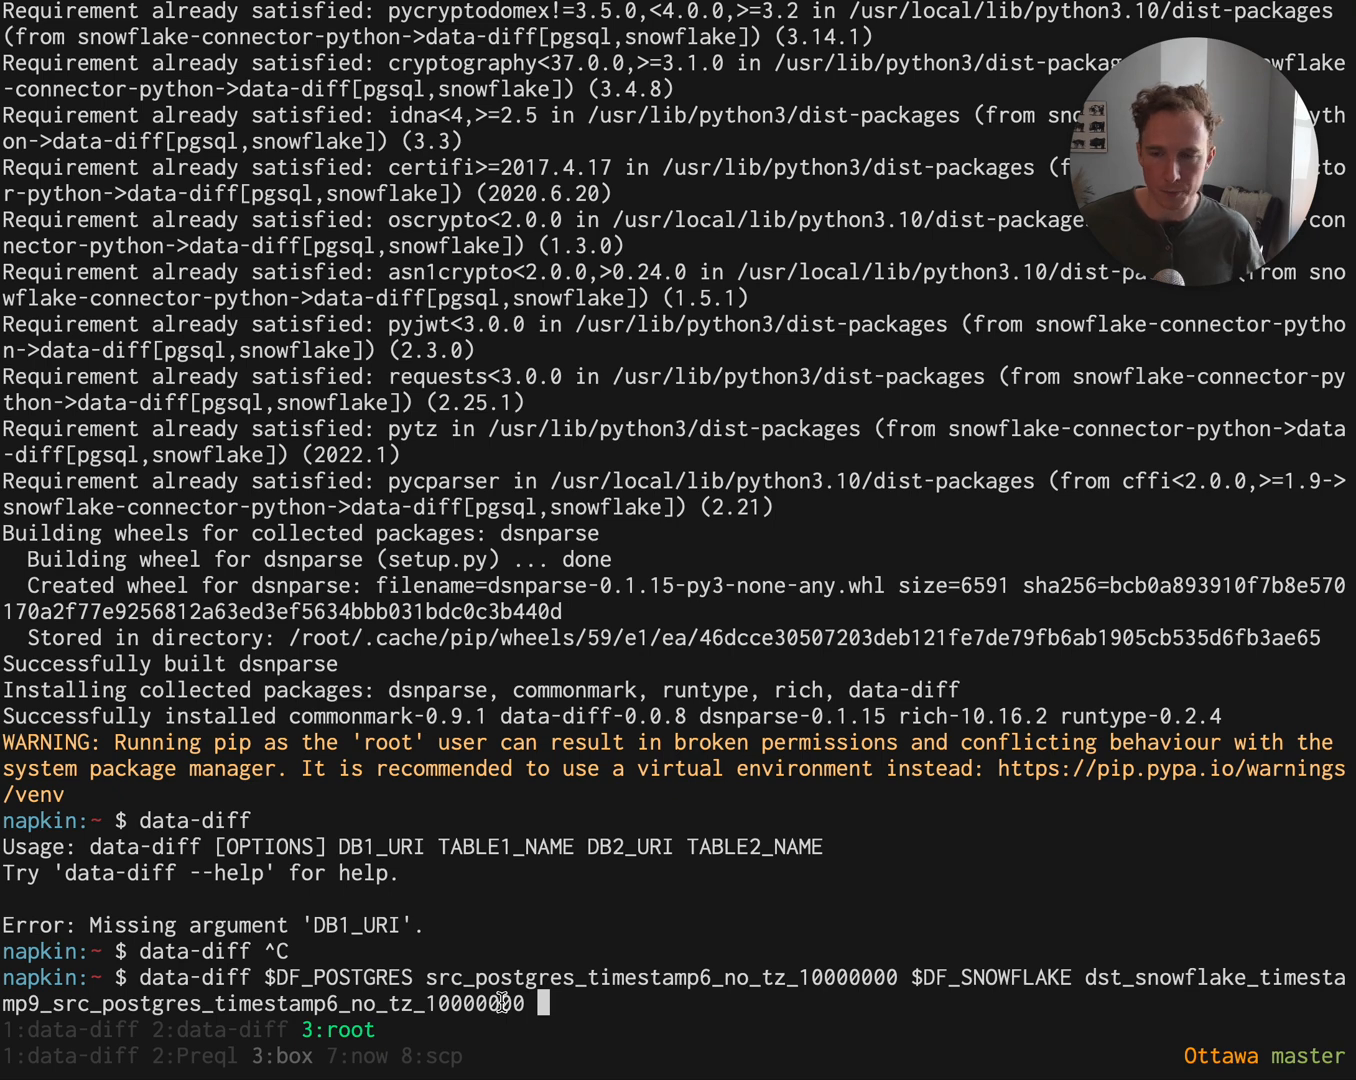
text(--verbose)
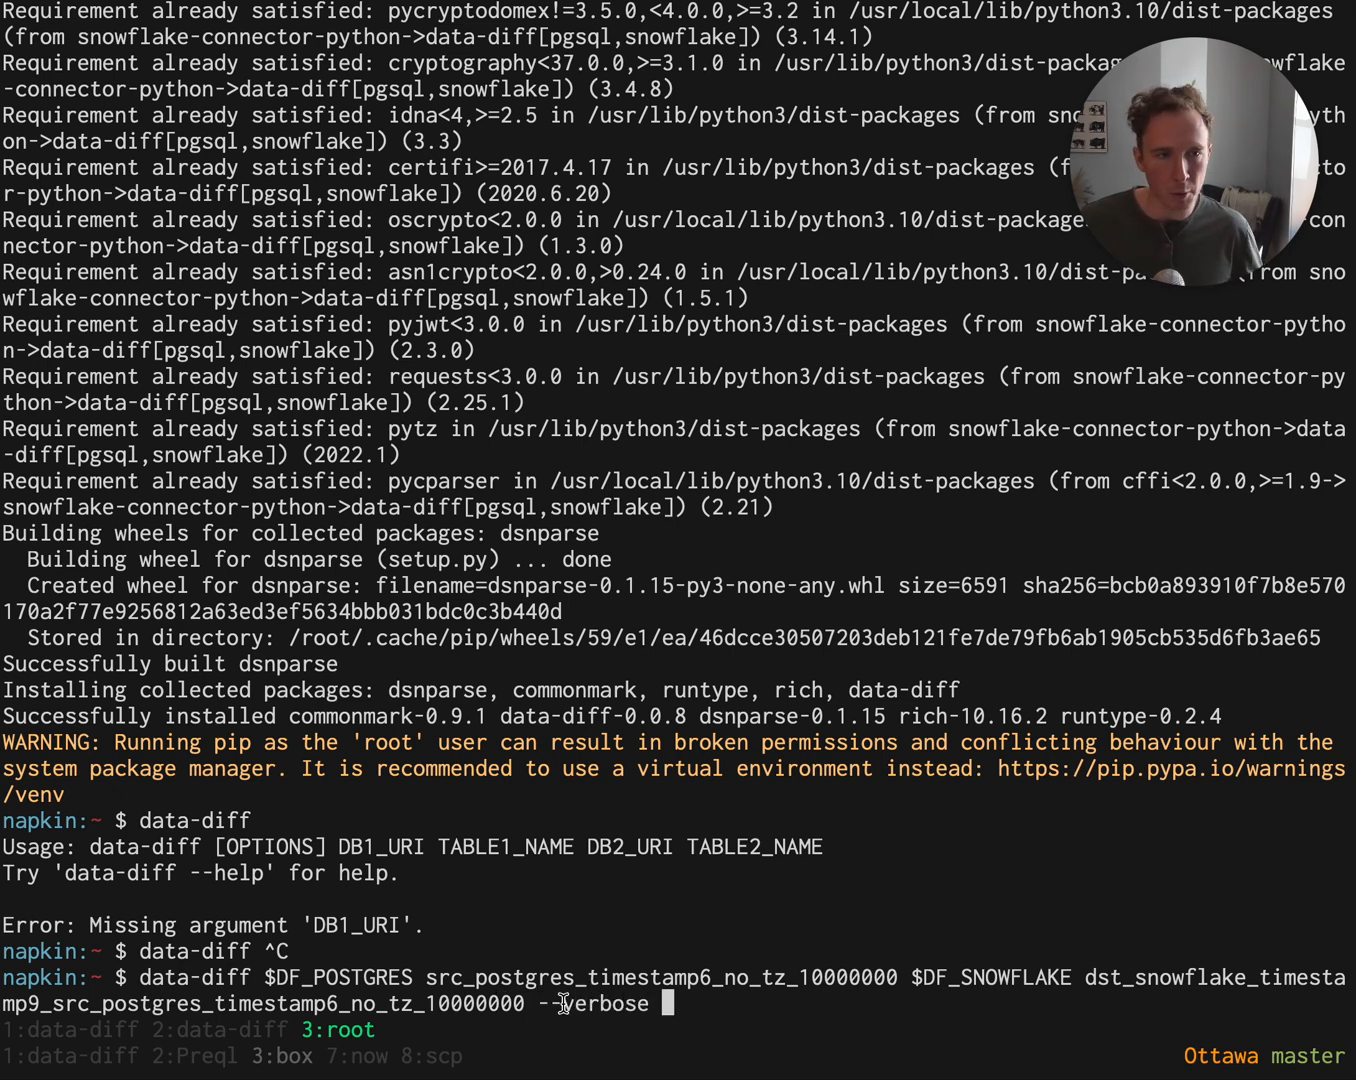
text(-t)
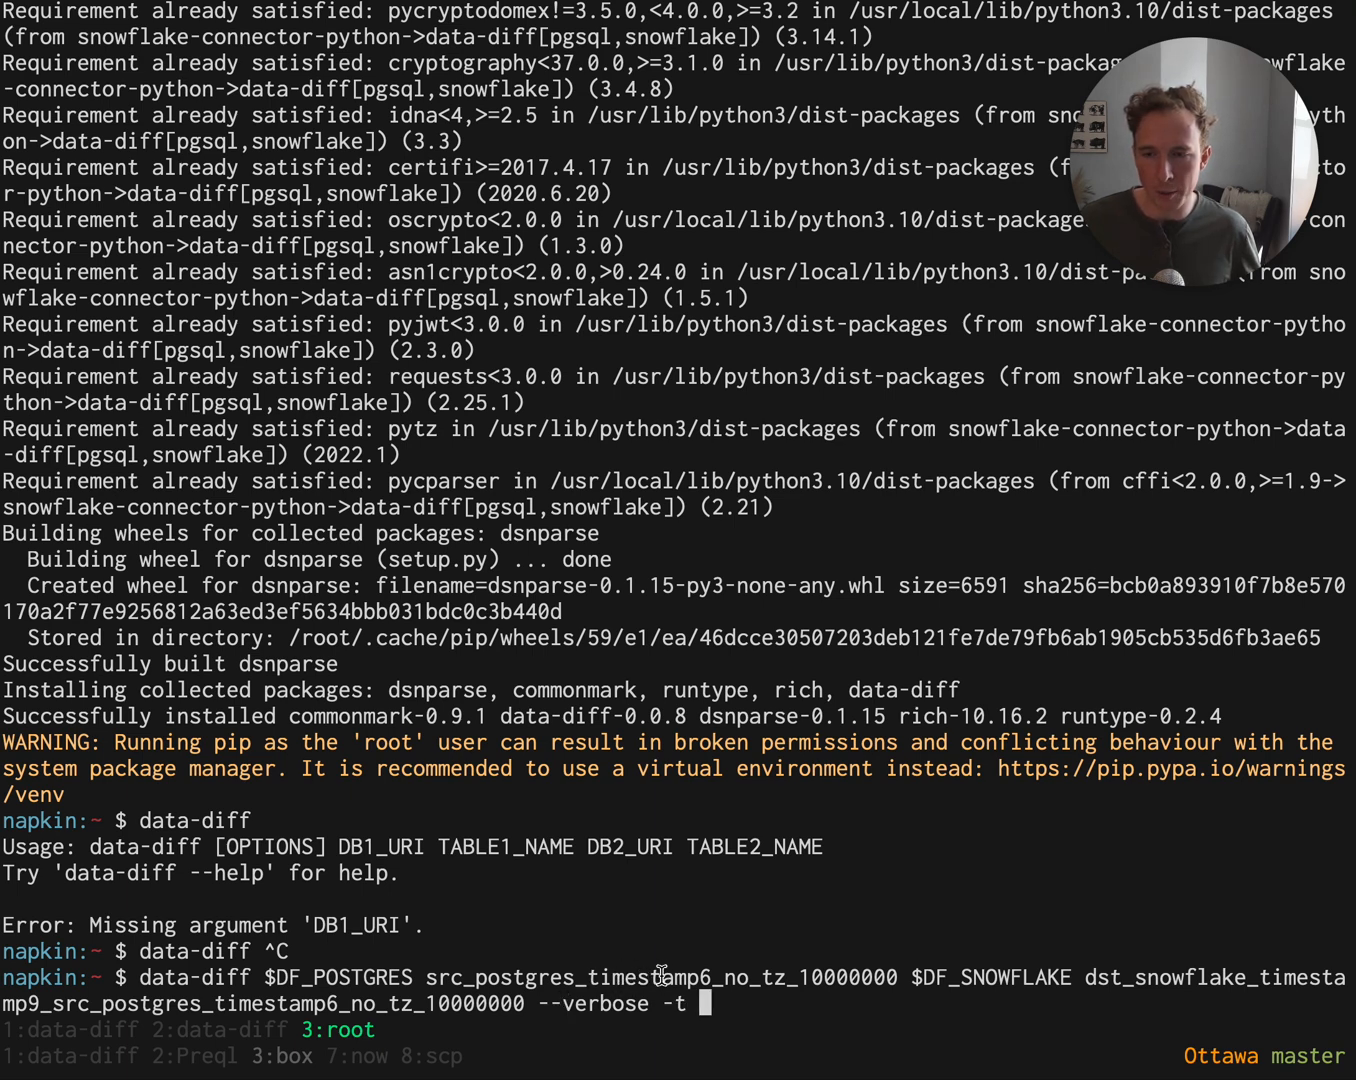
text(col)
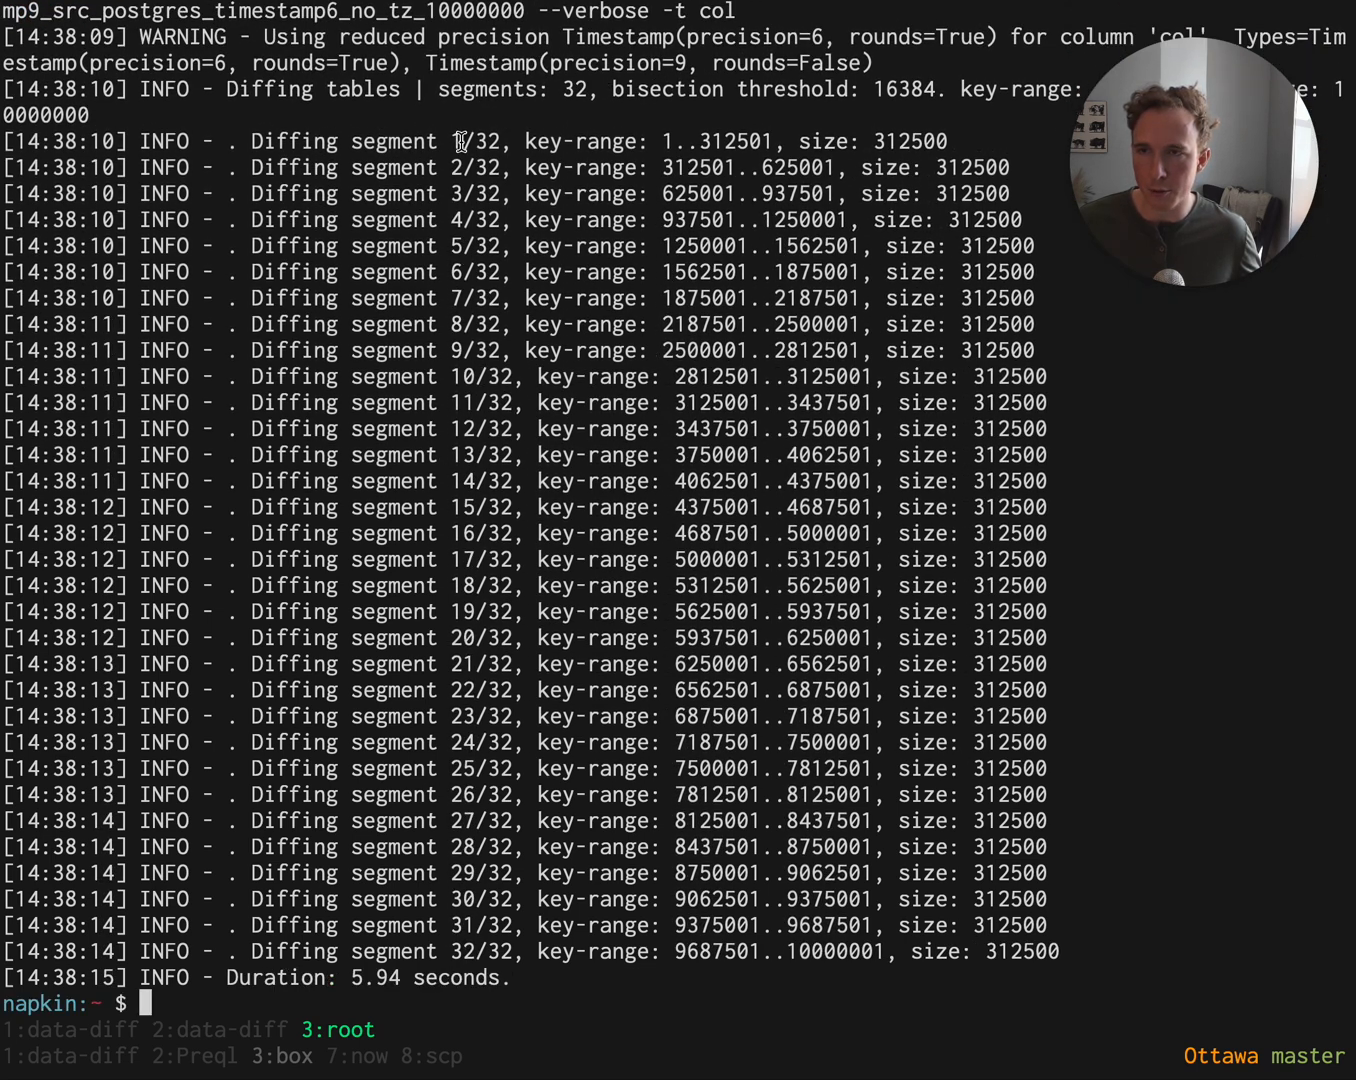
mouse_move(488, 960)
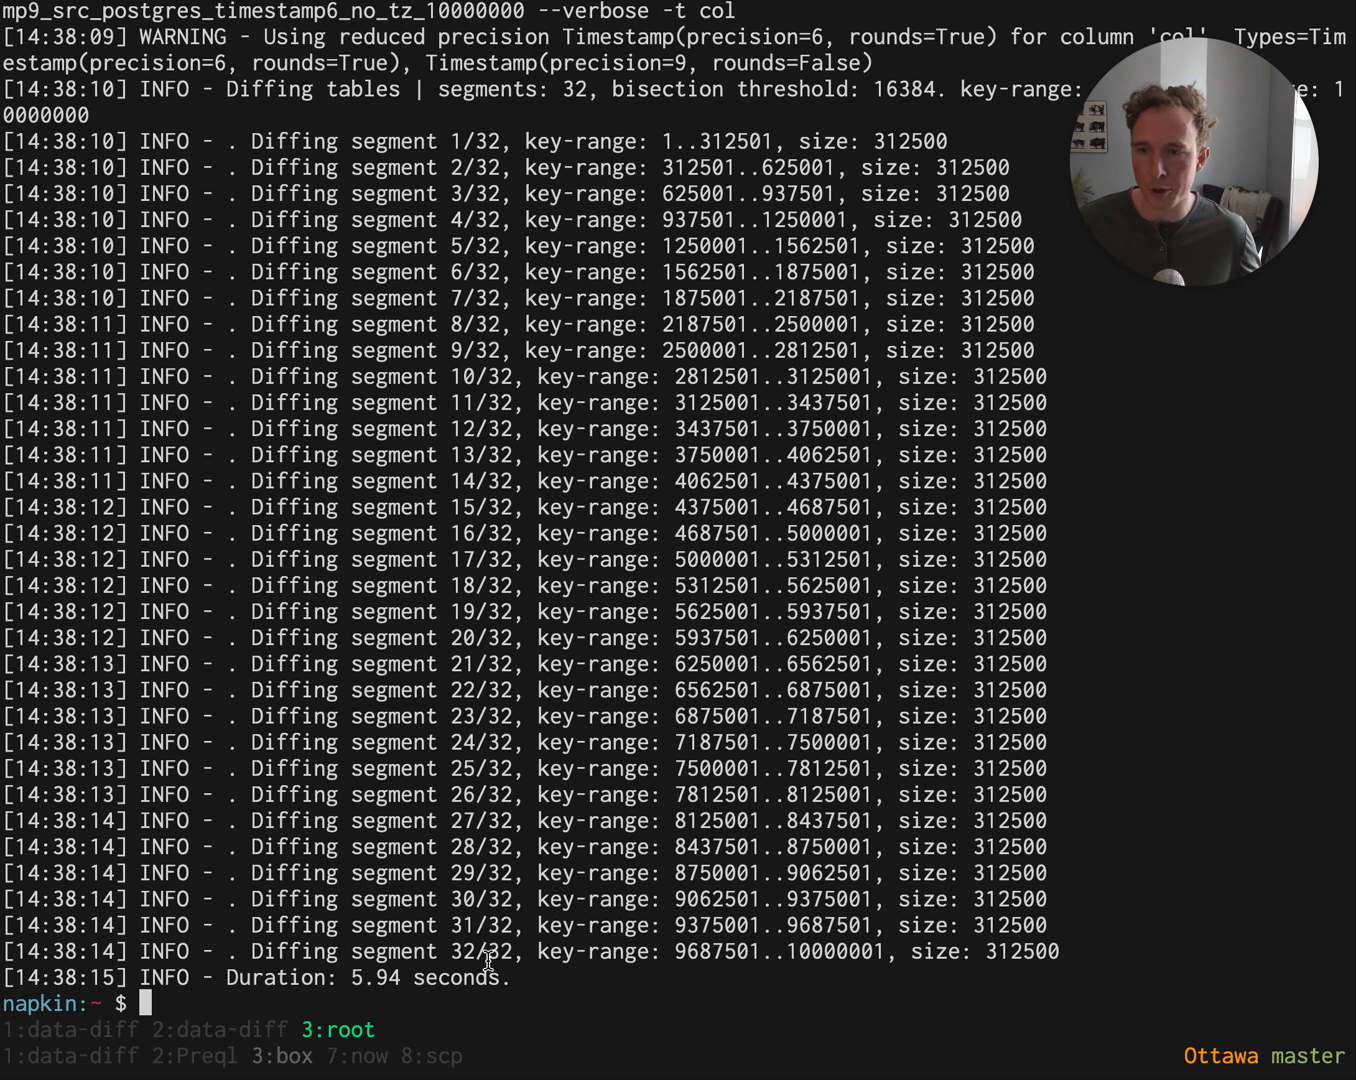
Execute the Postgres-versus-Snowflake comparison, checking 32 segments in 5.94 seconds.
double_click(378, 1004)
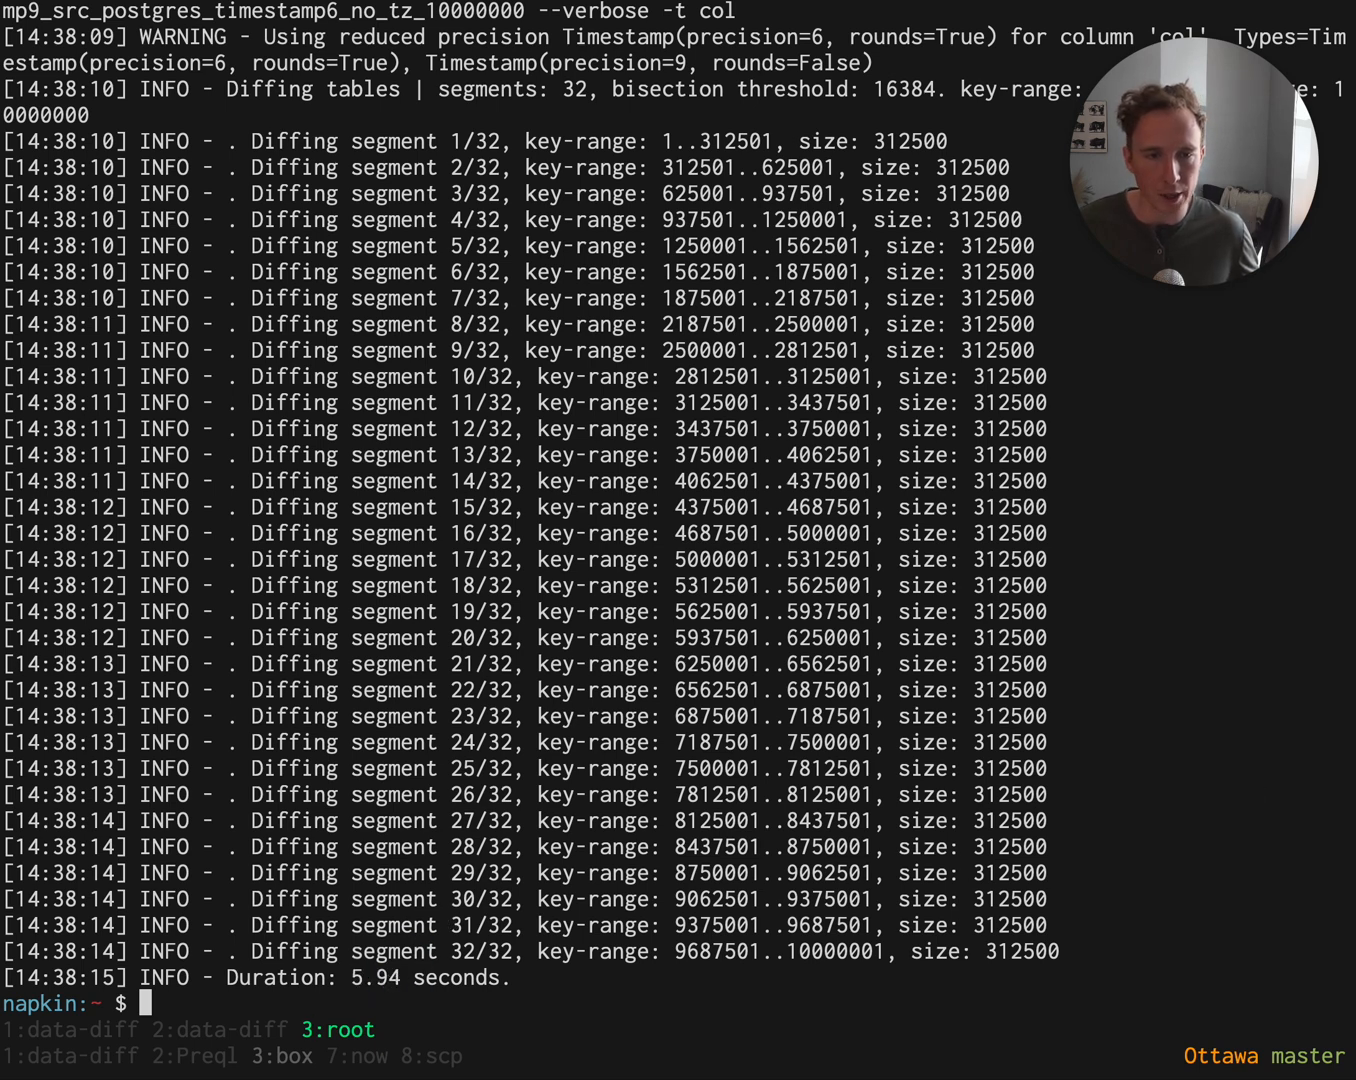
Compare the Postgres table against Snowflake TIMESTAMP9_DEL1 with -j serial, finding missing row 5000000.
text(data-diff $DF_POSTGRES src_postgres_timestamp6_no_tz_10000000 $DF_SNOWFLAKE dst_snowflake_timestamp9_src_postgres_timestamp6_no_tz_10000000 --verbose -t col)
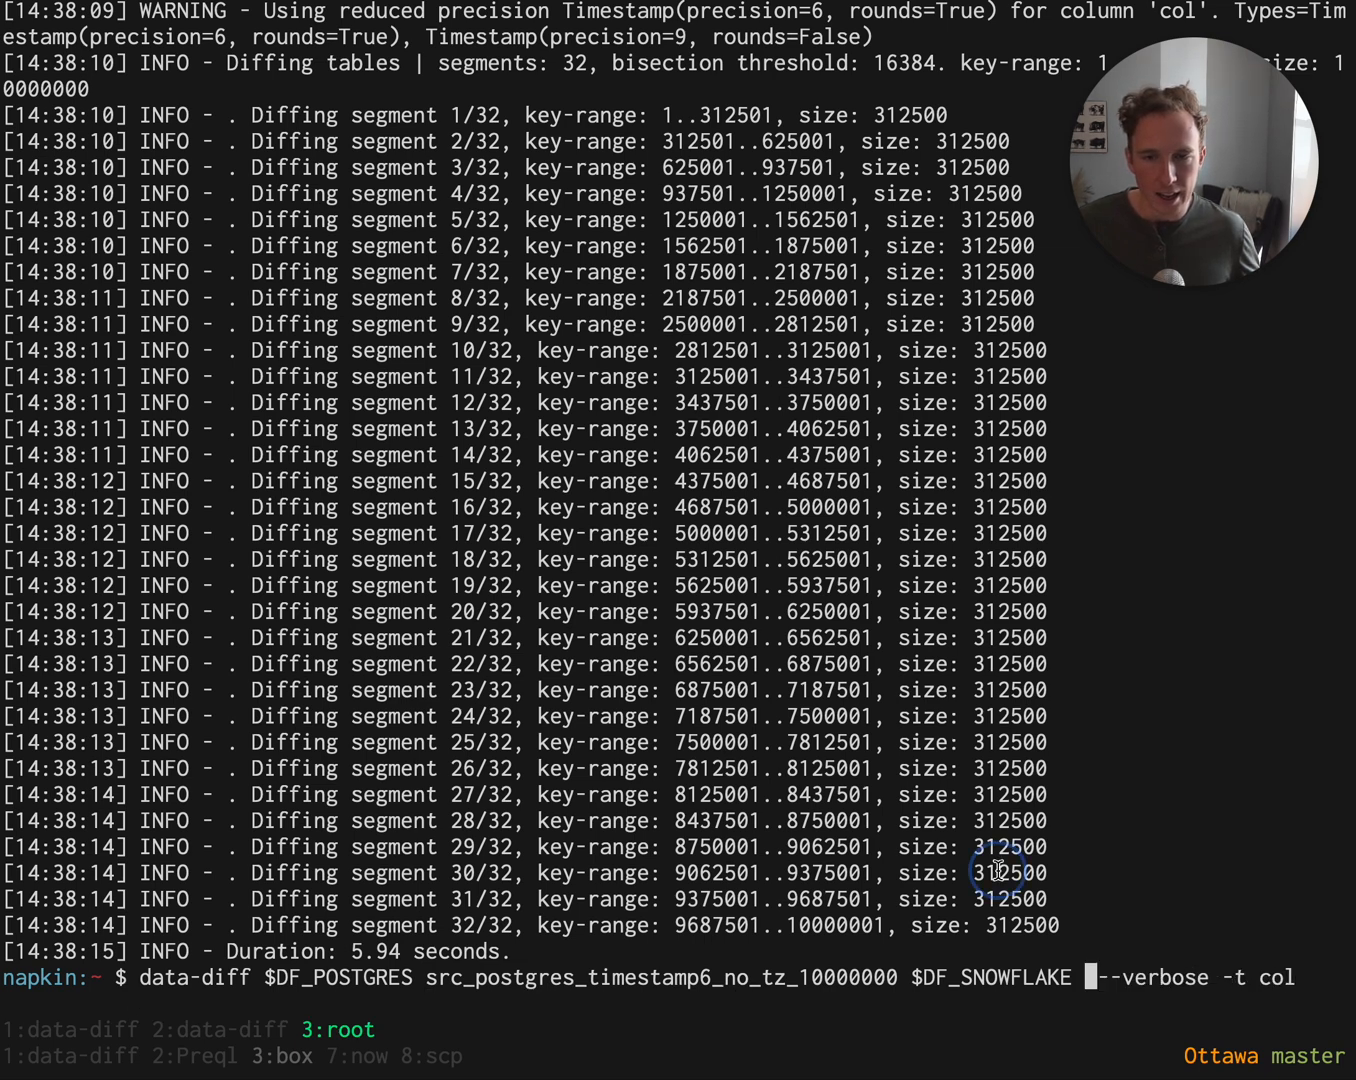
text(TIMESTAMP9_DEL1)
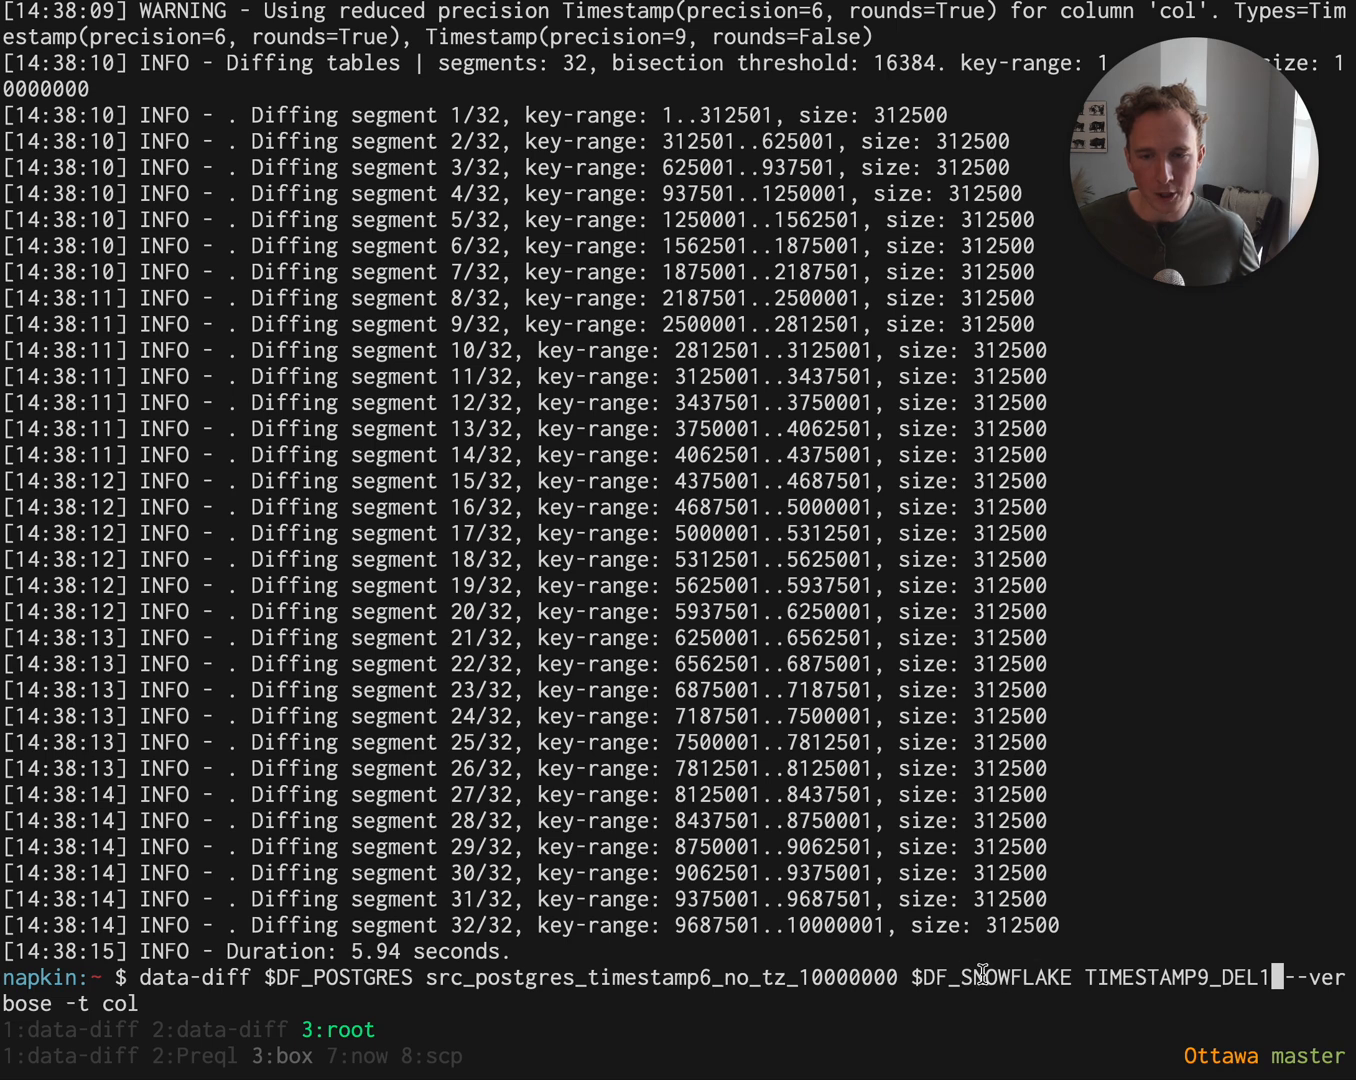
mouse_move(536, 952)
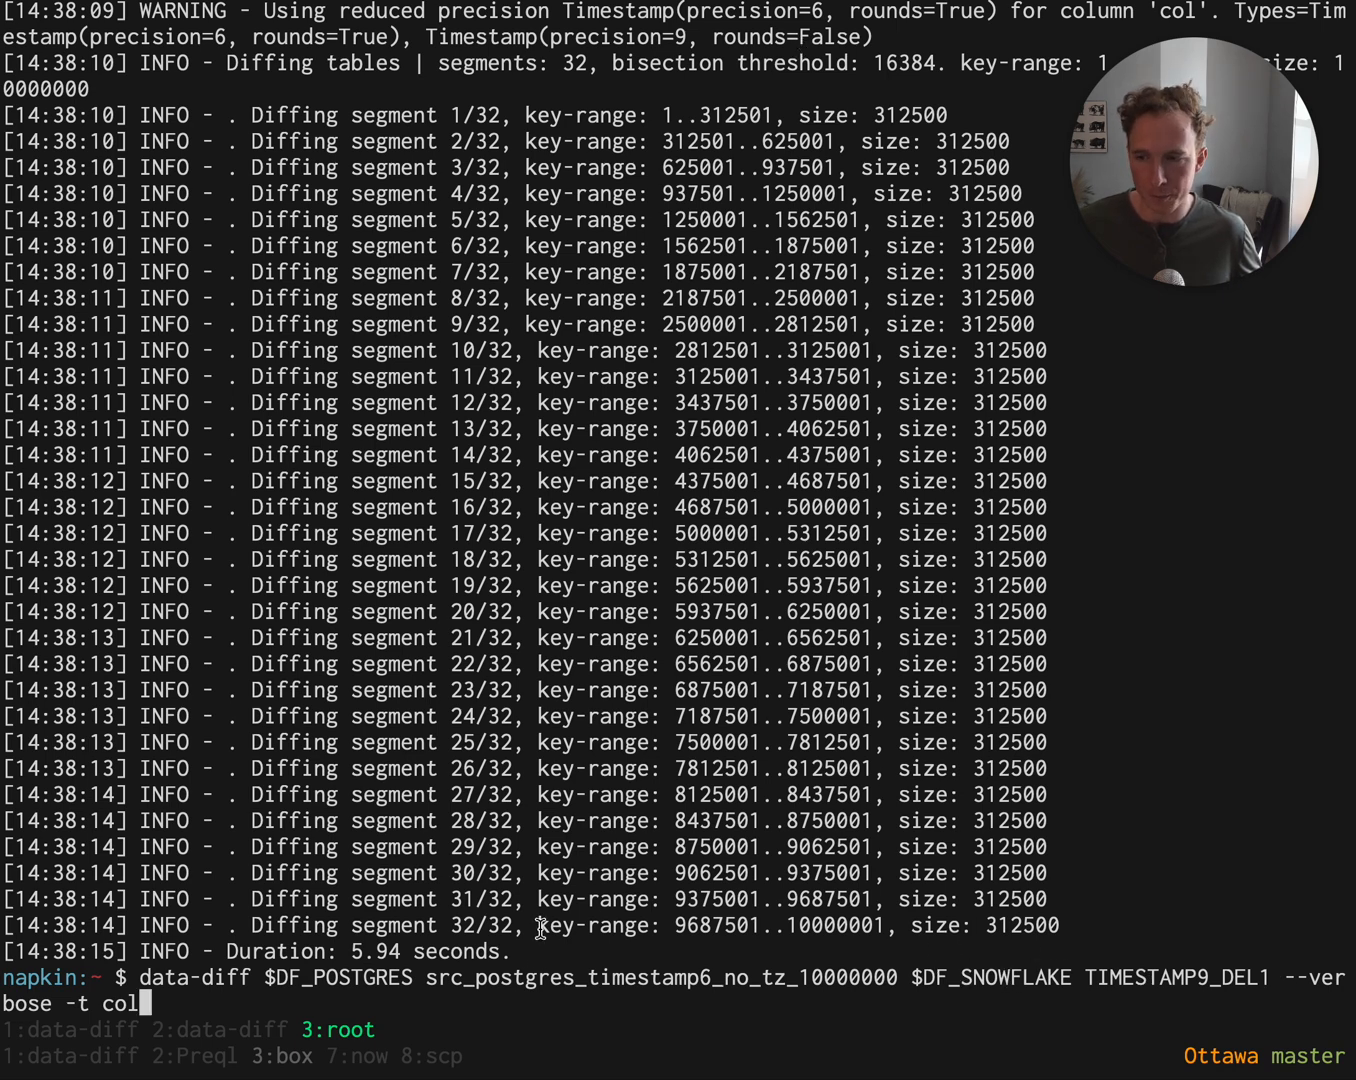
text(-j serial)
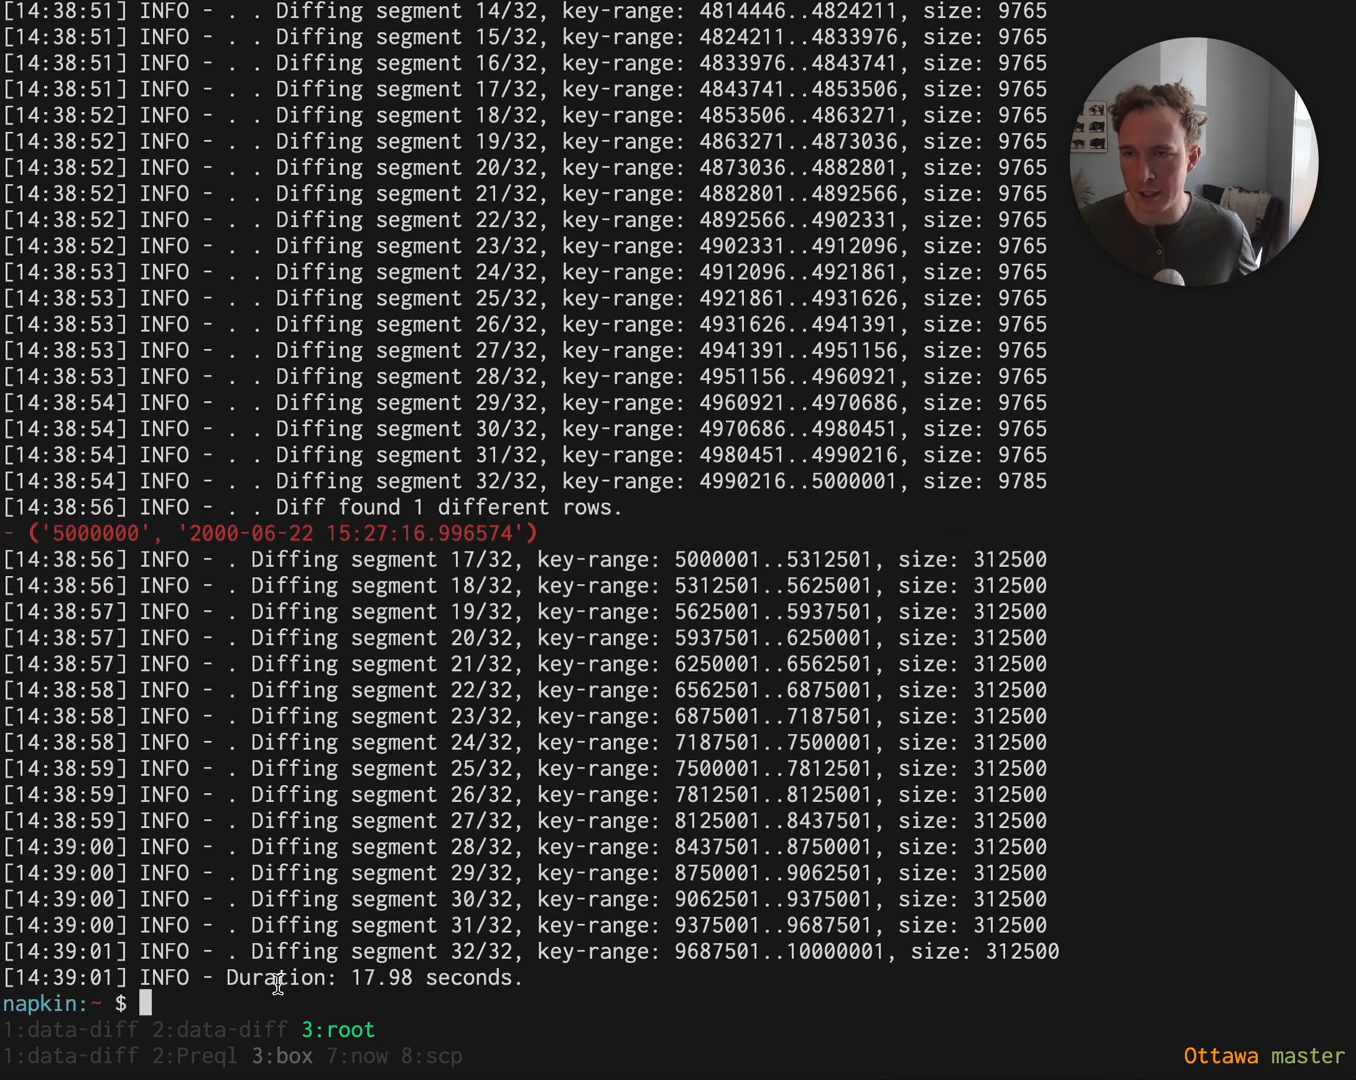
mouse_move(822, 708)
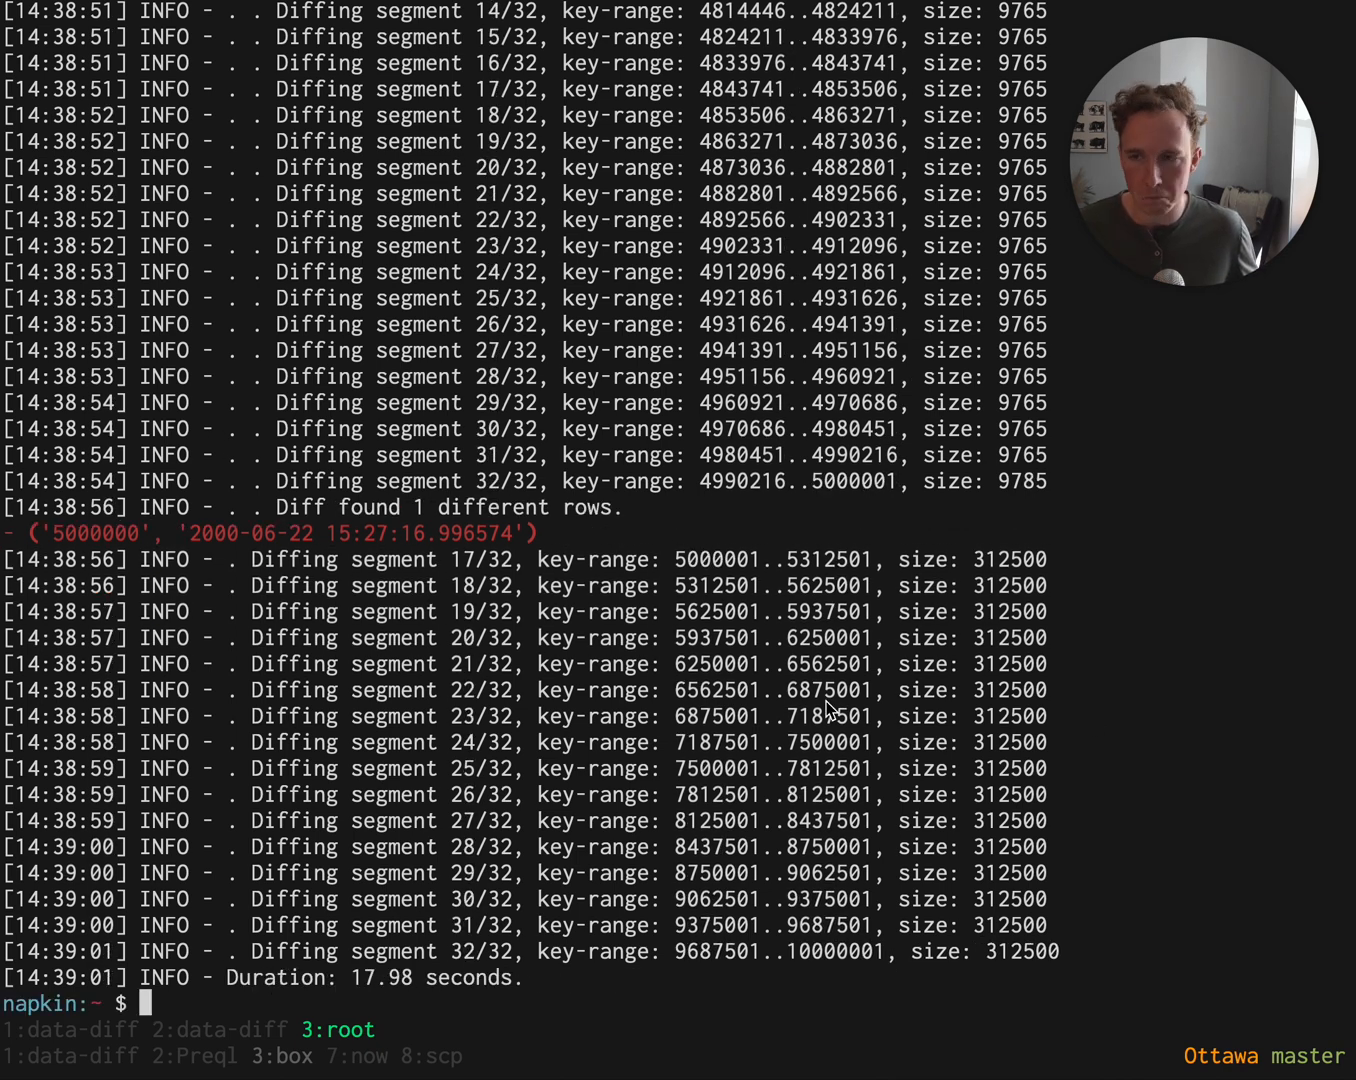
Rerun the TIMESTAMP9_DEL1 comparison with --stats: 1 changed row of 10000000, +0 -1.
text(data-diff $DF_POSTGRES src_postgres_timestamp6_no_tz_10000000 $DF_SNOWFLAKE TIMESTAMP9_DEL1 --verbose -t col -j serial)
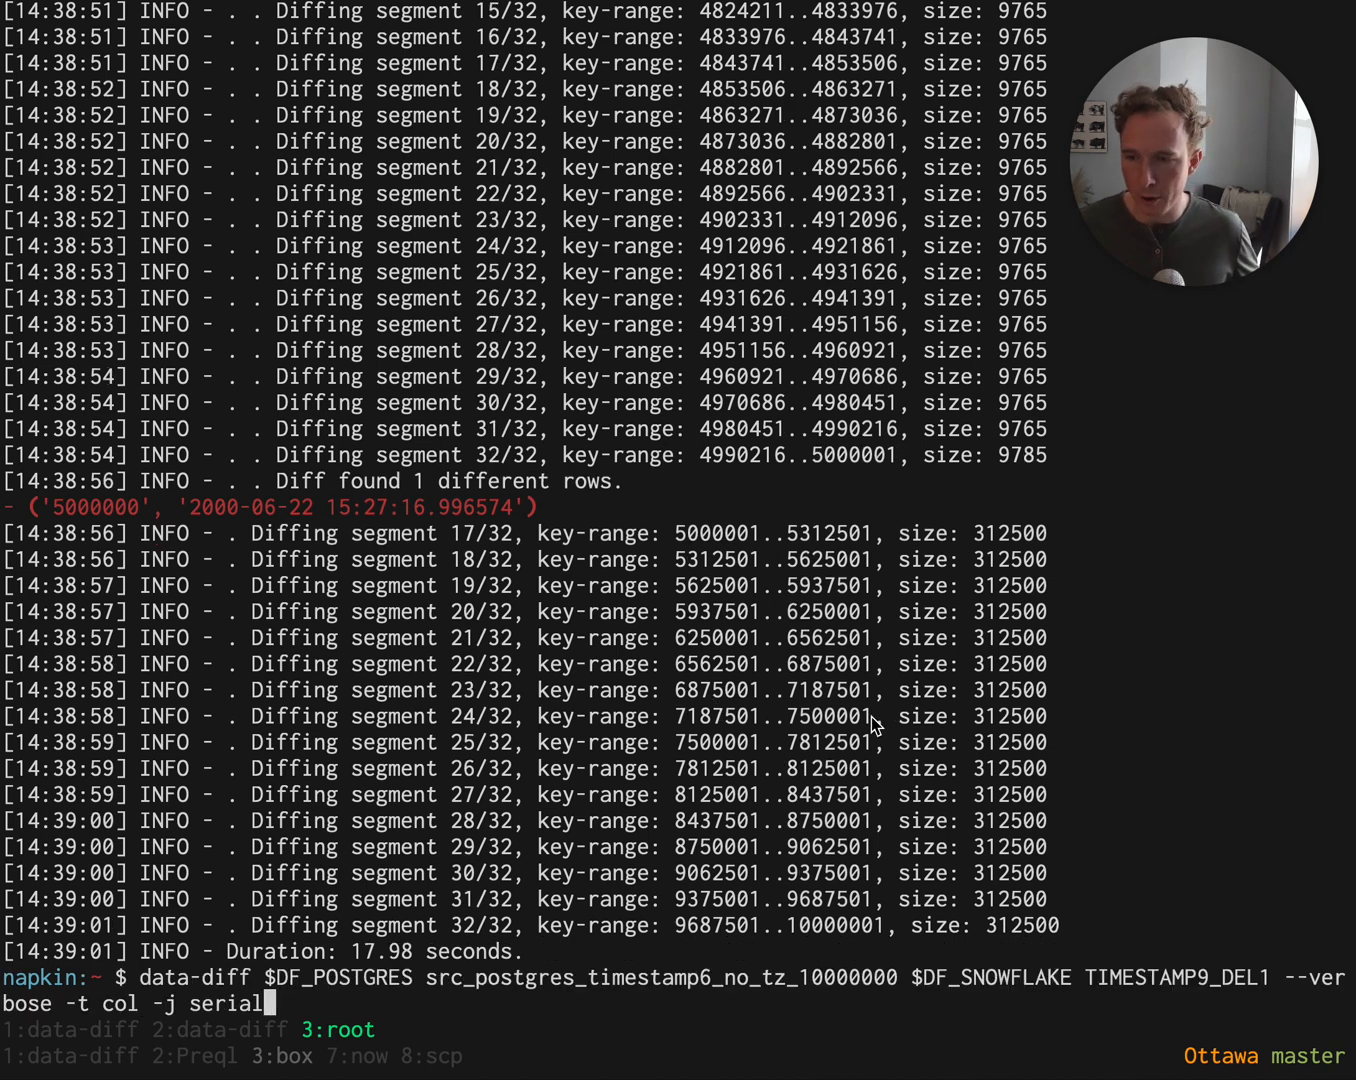
key(Ctrl+u)
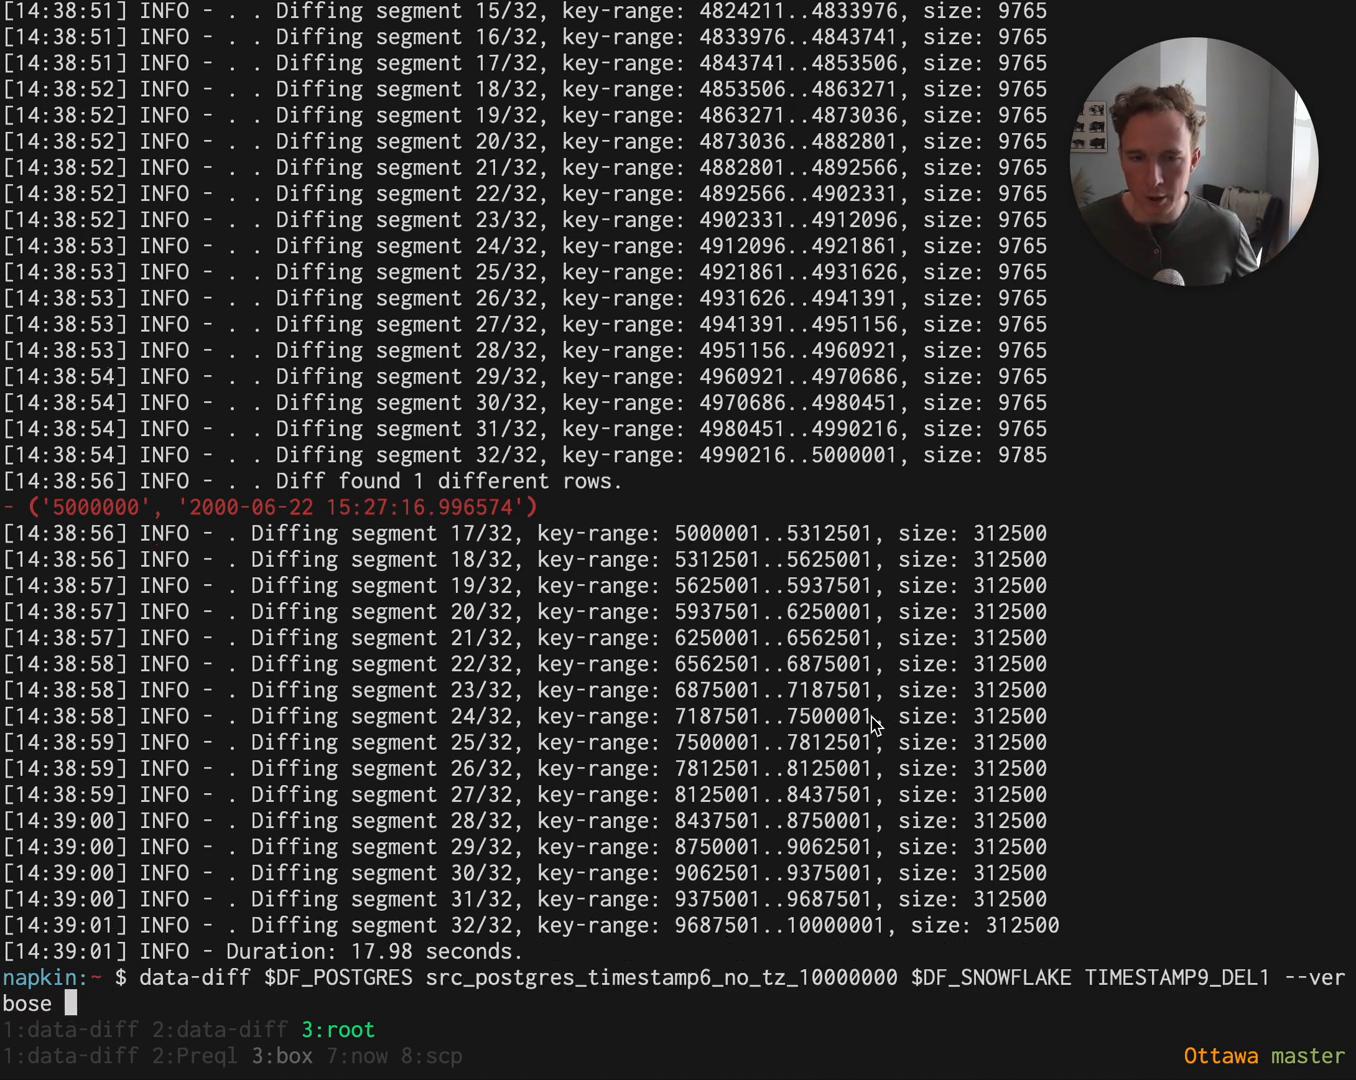
text(--stats)
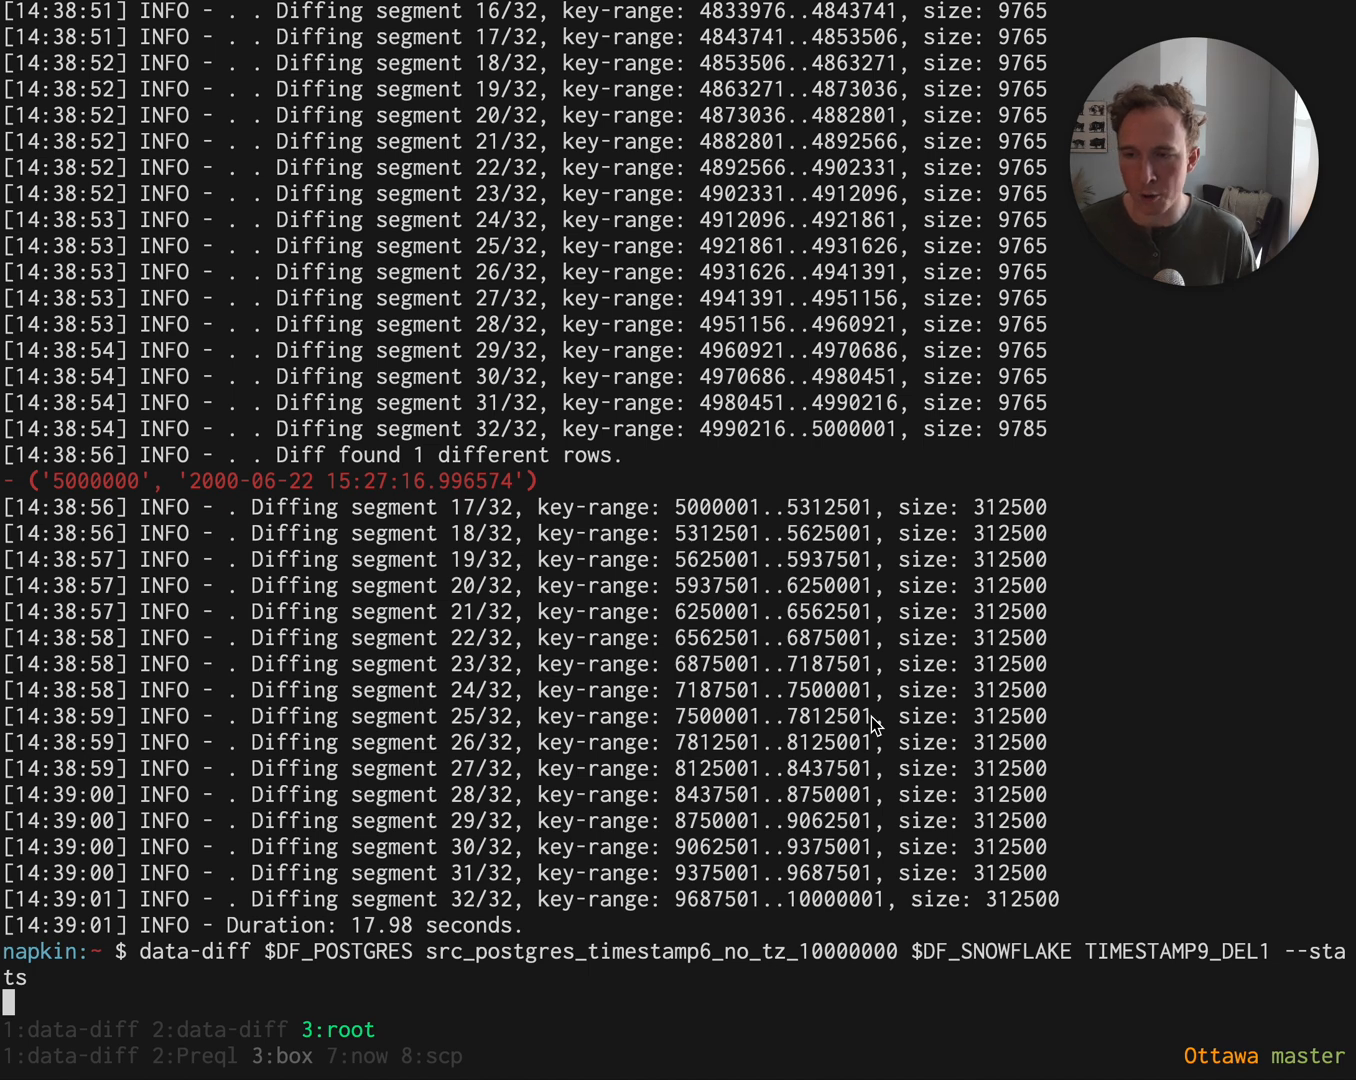
key(Enter)
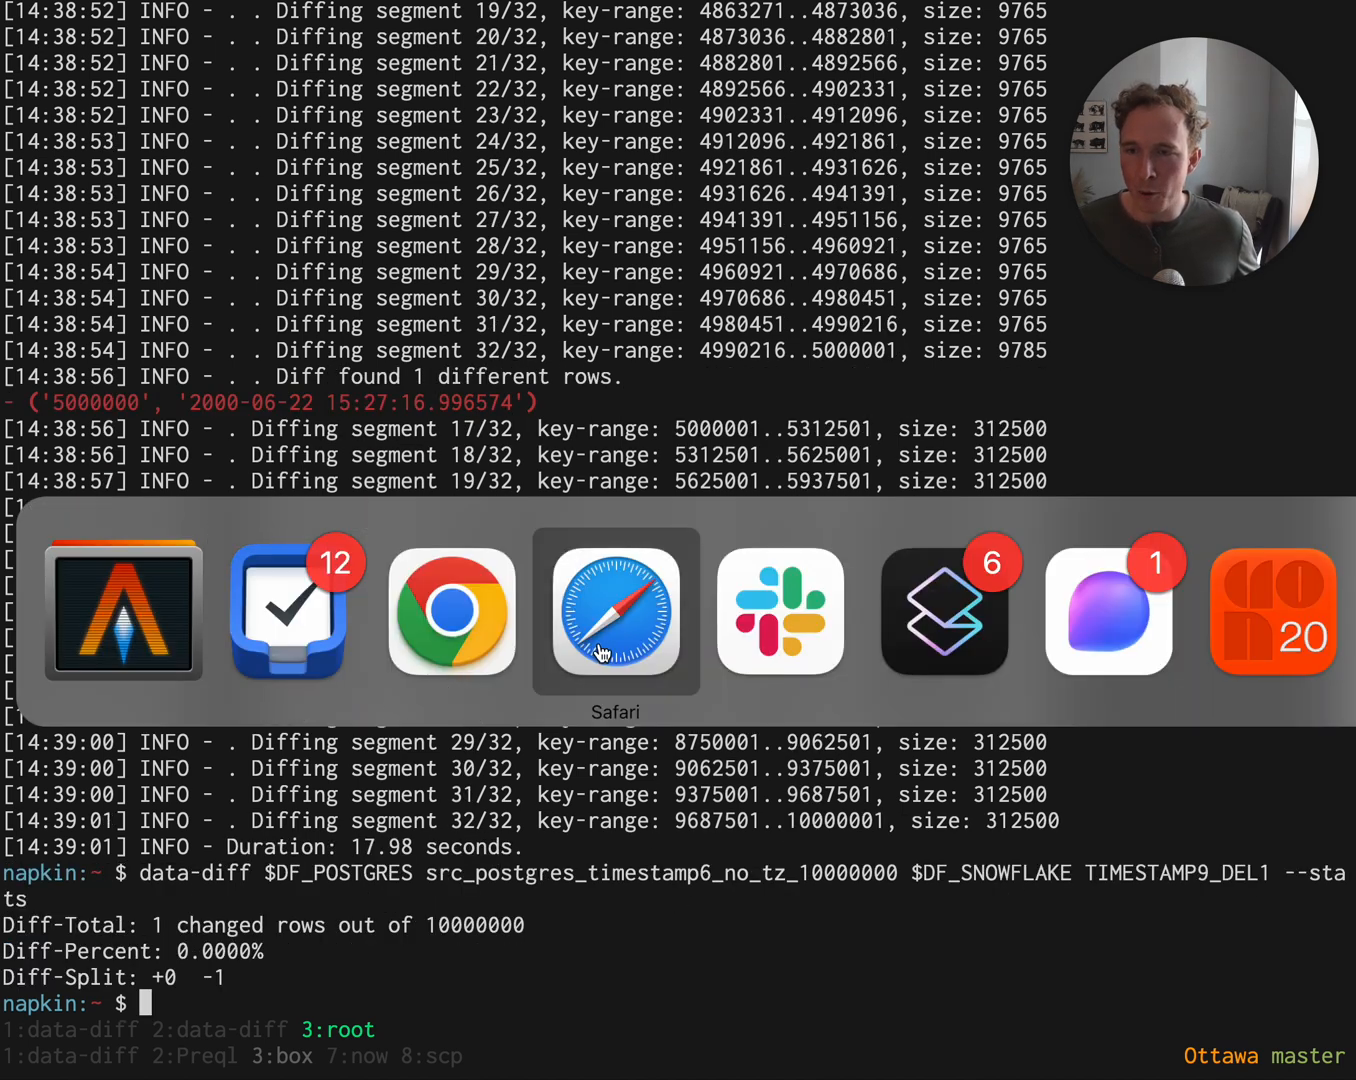
Switch to Safari and scroll the README to the Supported Databases table.
click(616, 612)
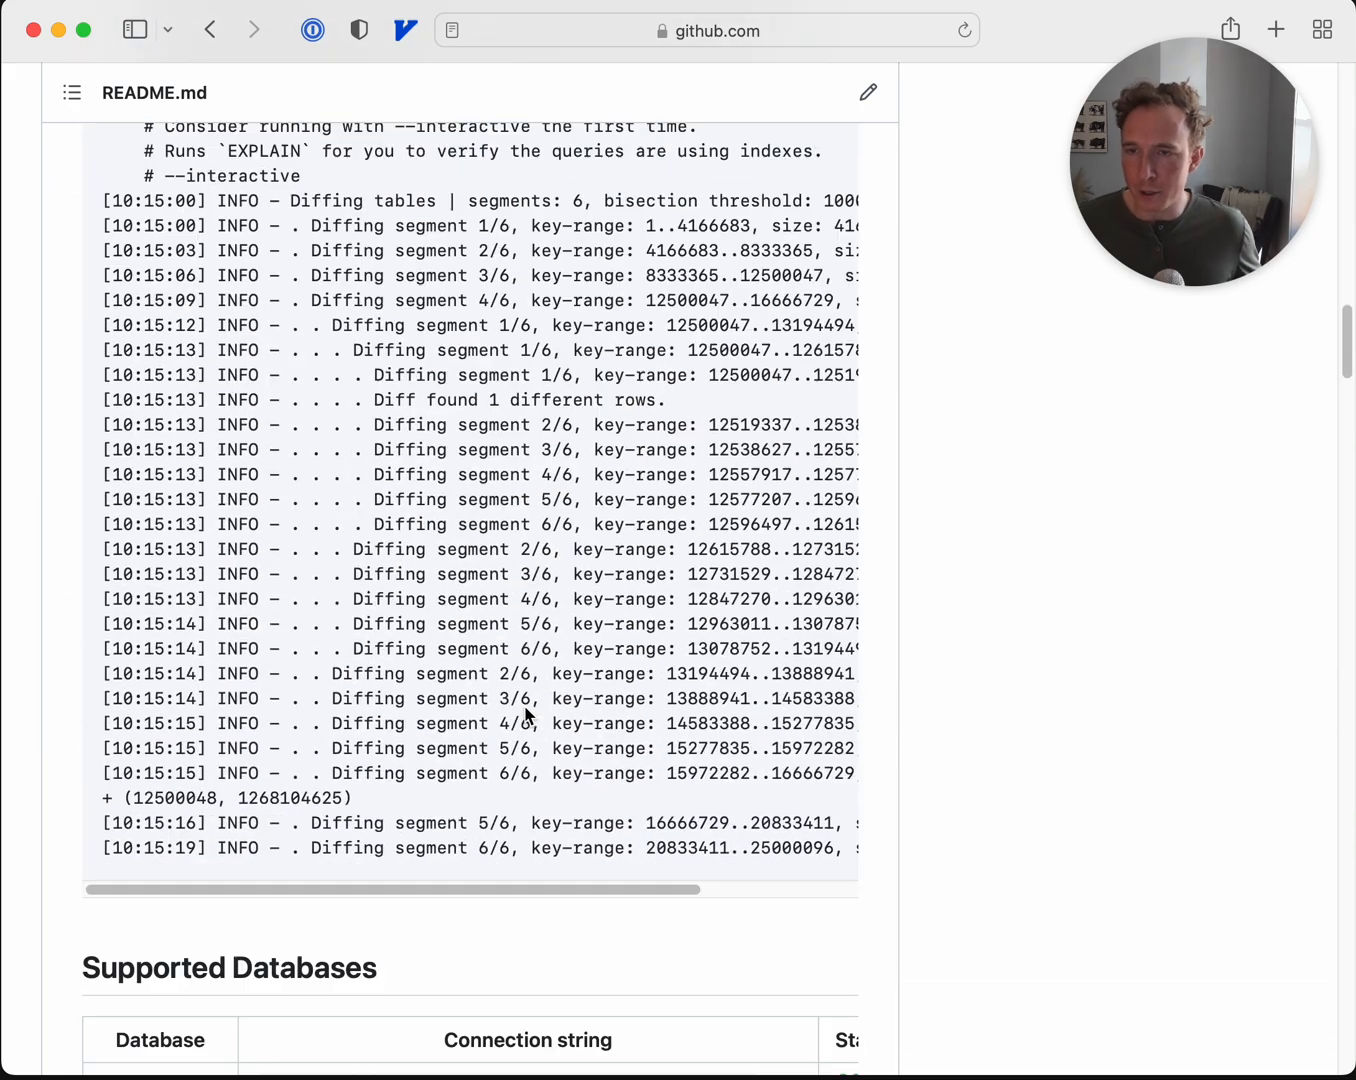
scroll(down, 3)
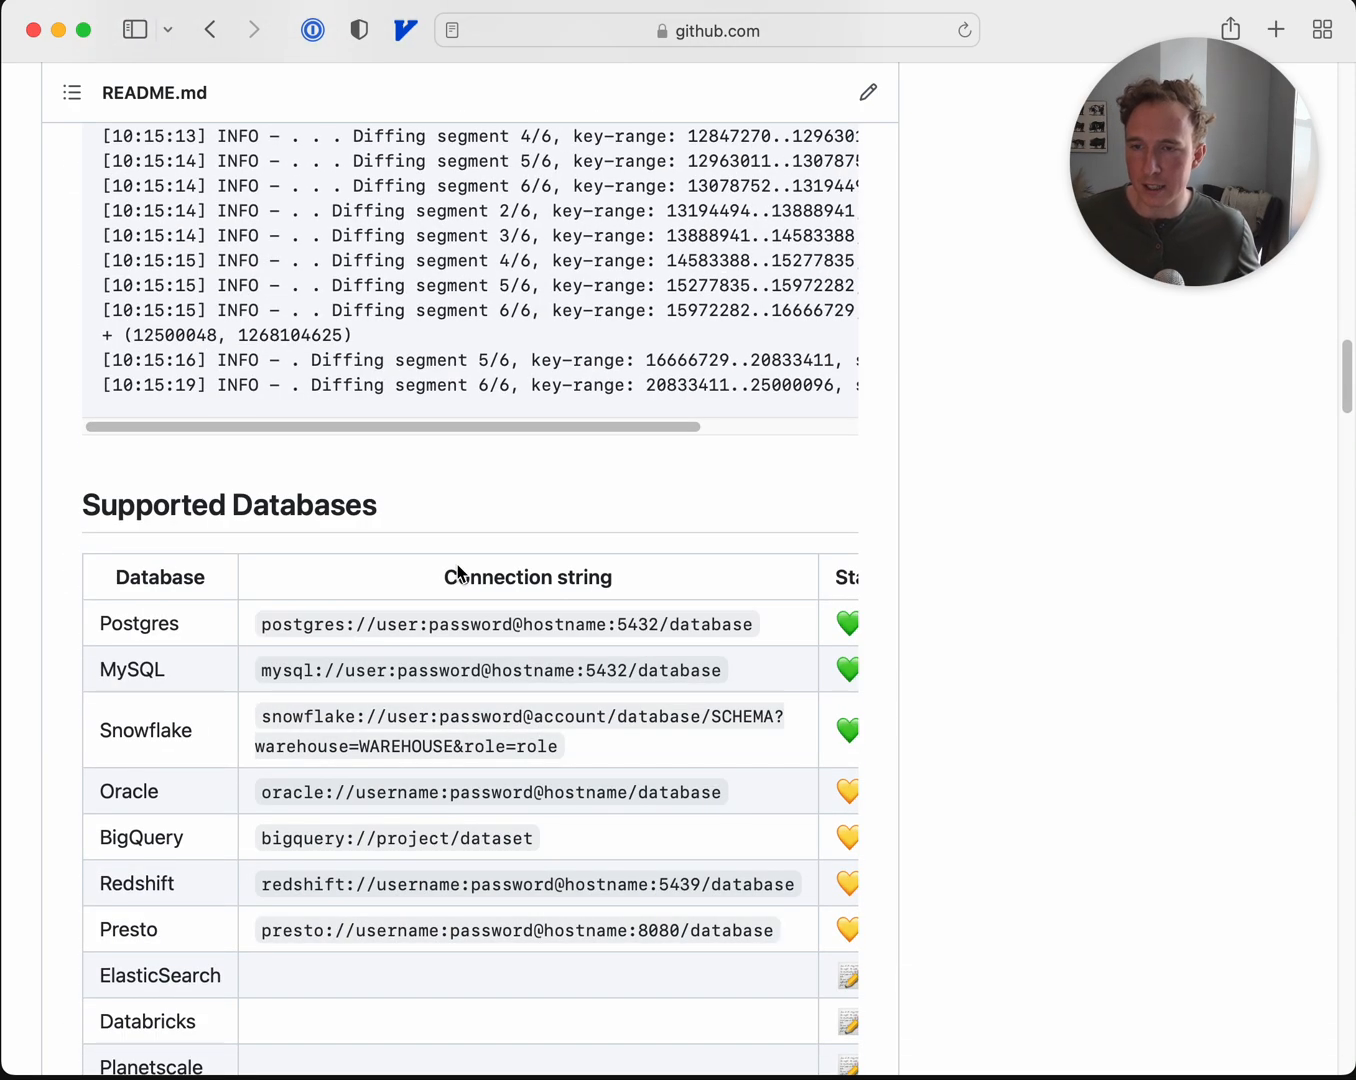
scroll(down, 3)
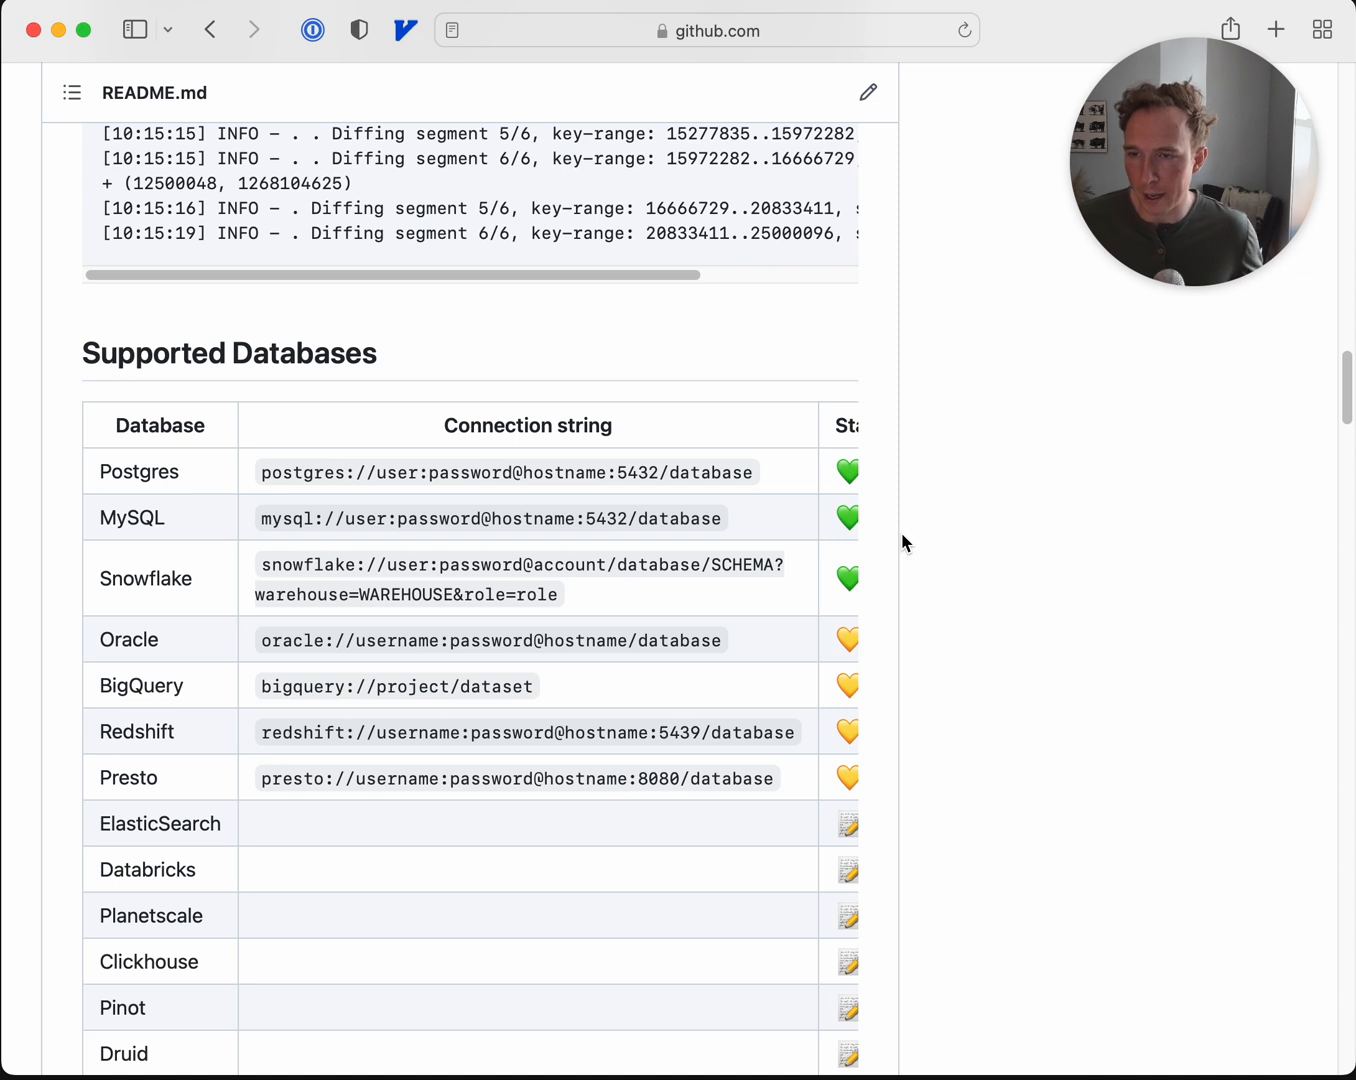
mouse_move(760, 642)
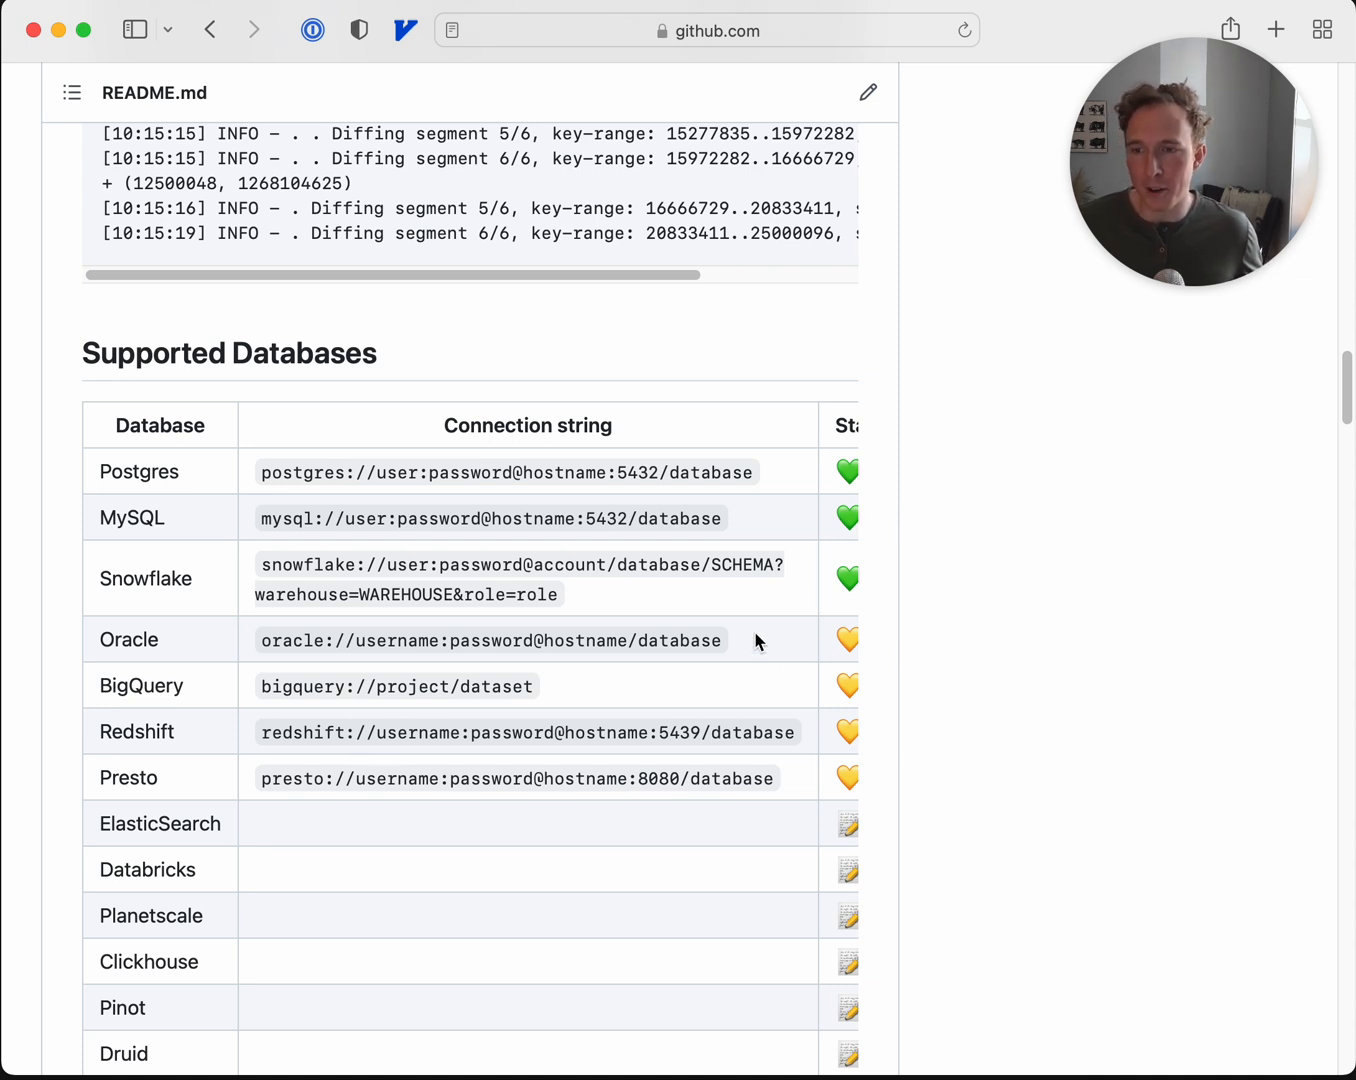
scroll(down, 3)
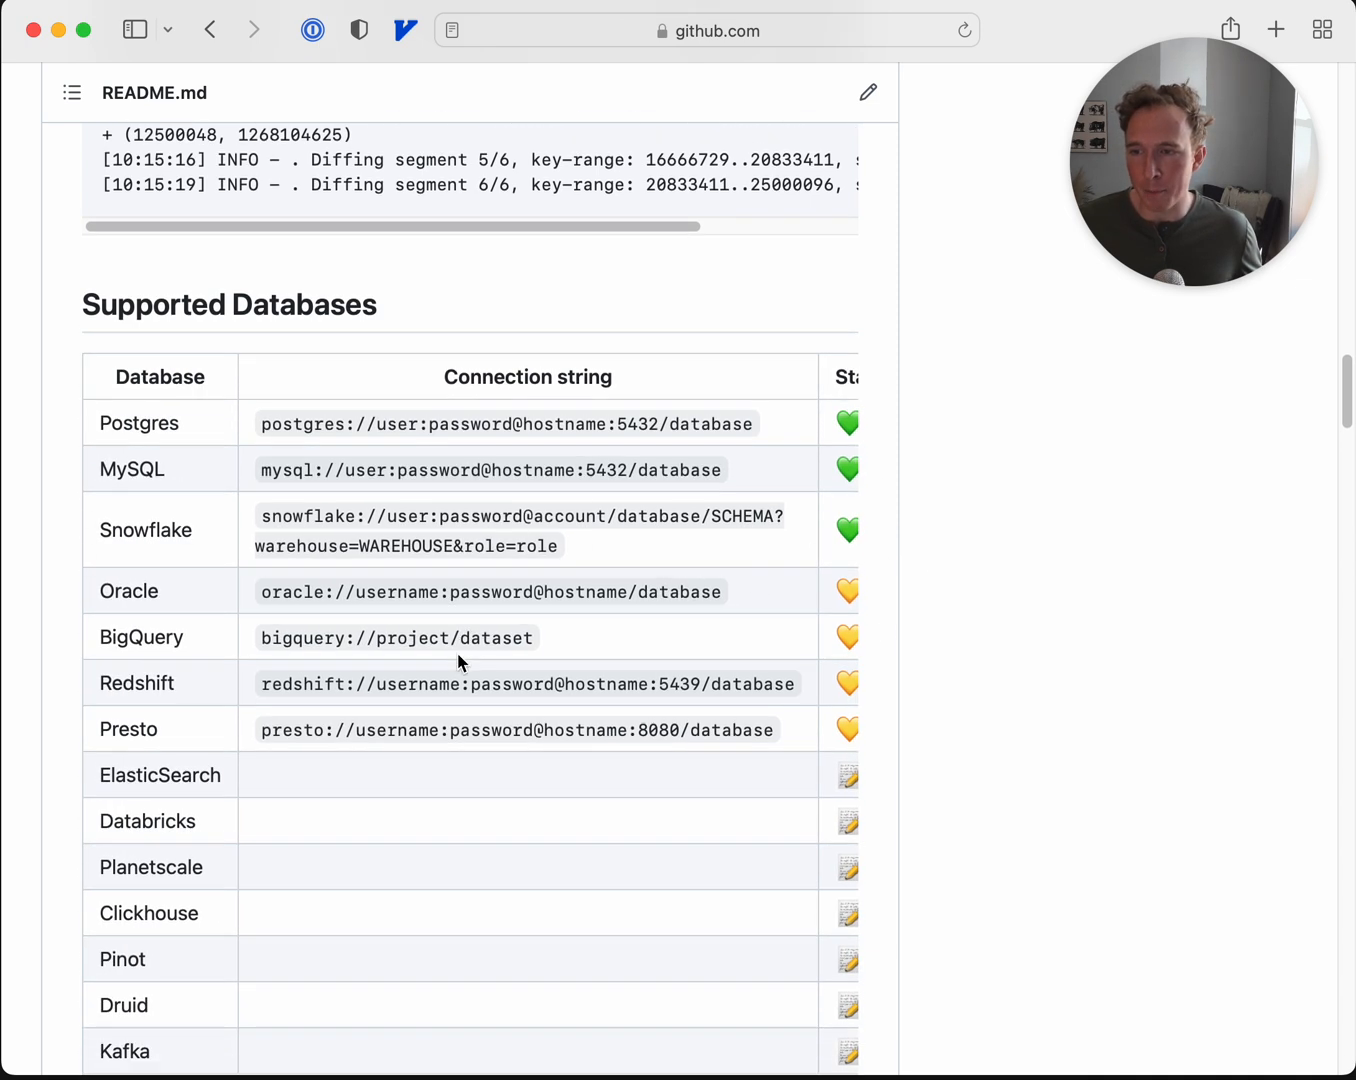